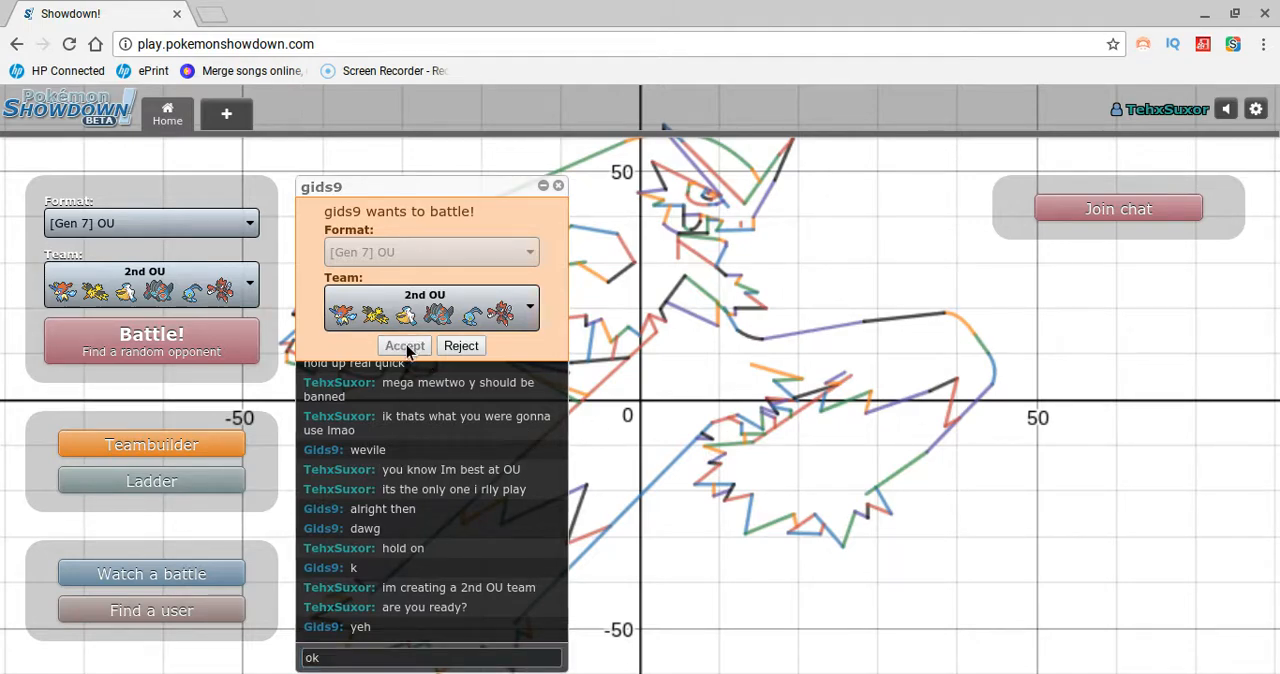
Accept the incoming Gen 7 OU challenge with the 2nd OU team.
{"action": "left_click", "coordinate": [404, 344]}
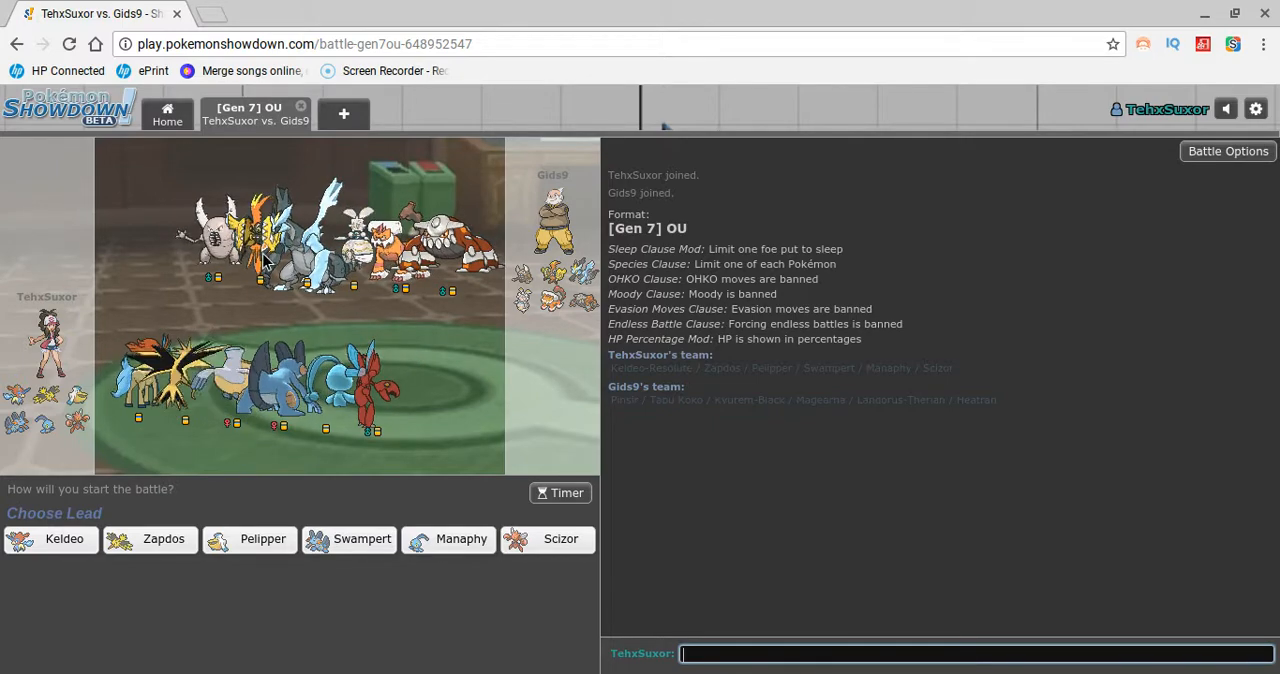
{"action": "mouse_move", "coordinate": [264, 540]}
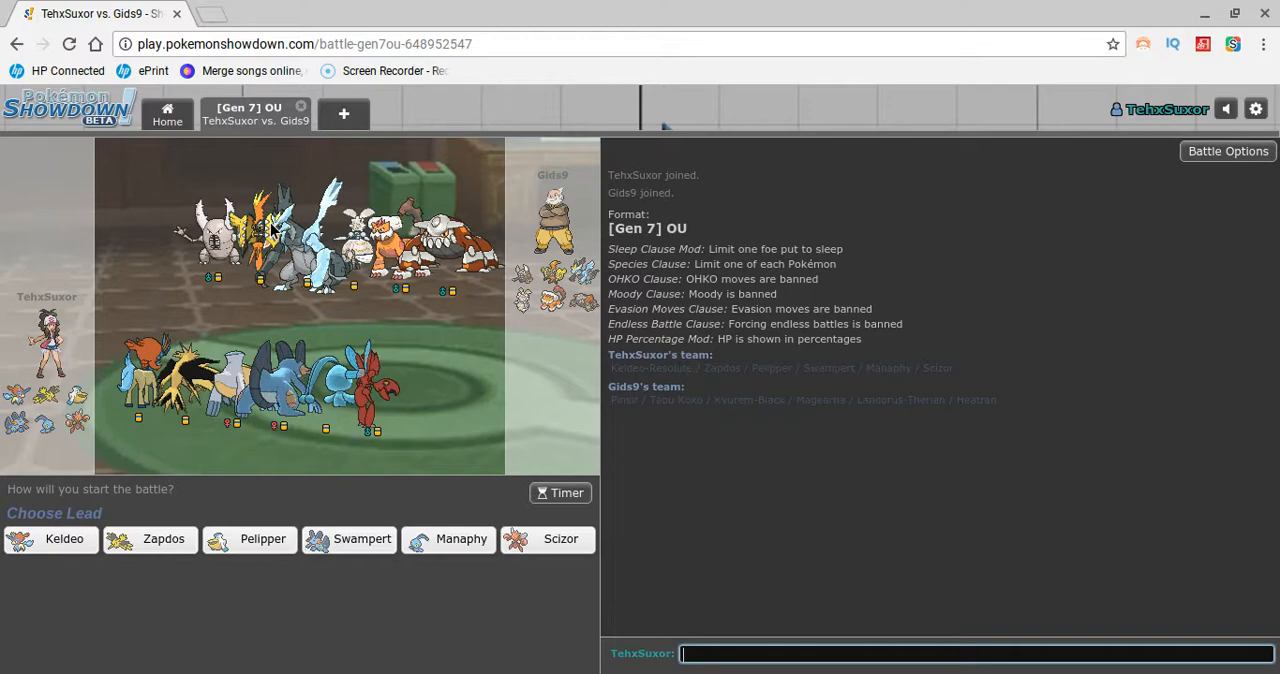
{"action": "mouse_move", "coordinate": [460, 540]}
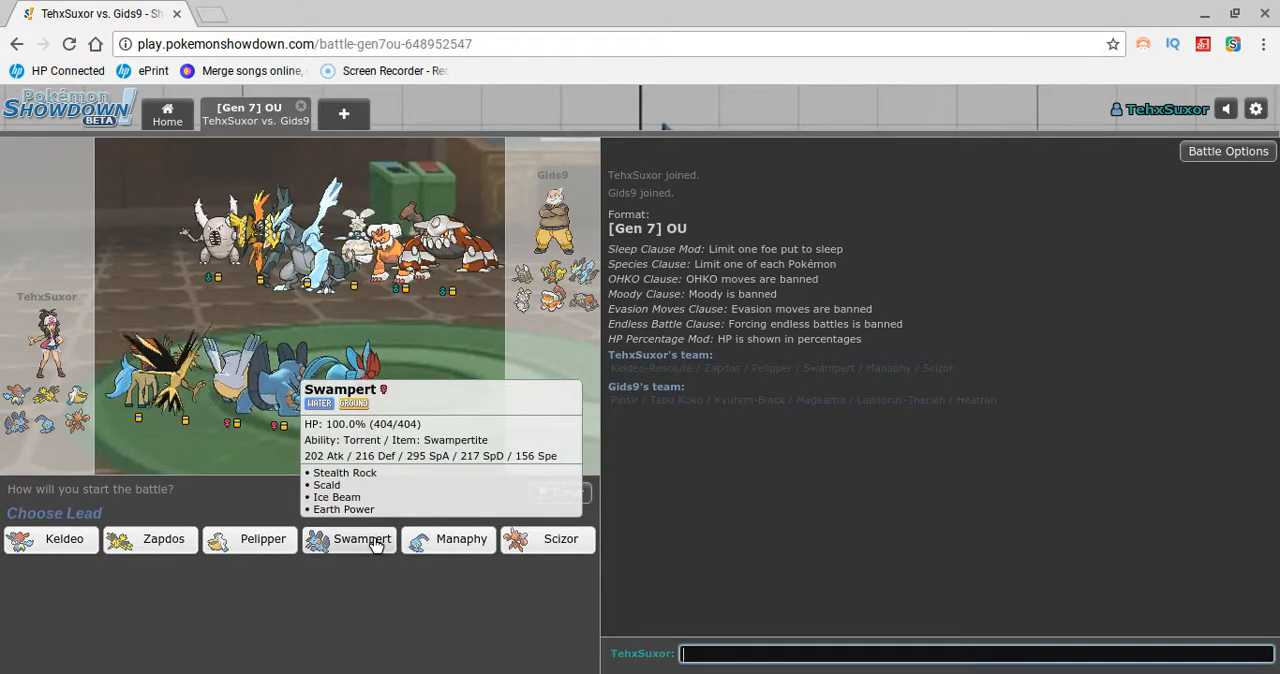
Lead with Swampert, Mega Evolve into Scald on Heatran, then start a chat message 'once'.
{"action": "left_click", "coordinate": [360, 540]}
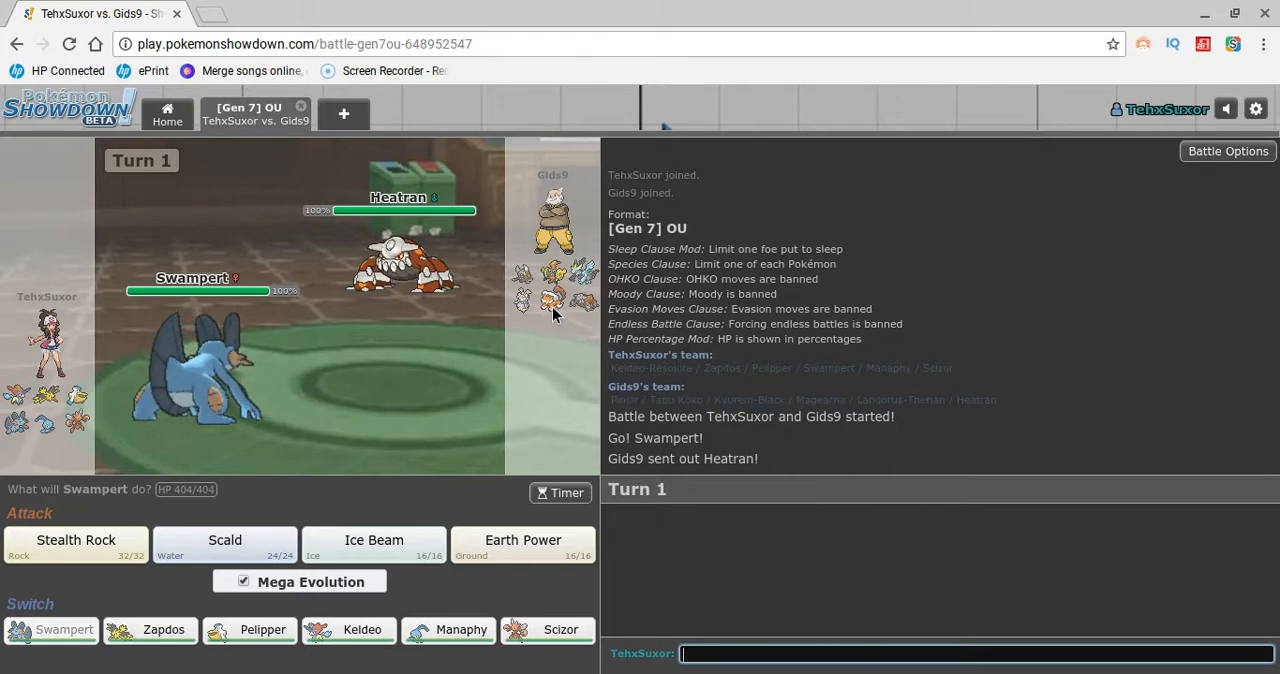
{"action": "mouse_move", "coordinate": [224, 540]}
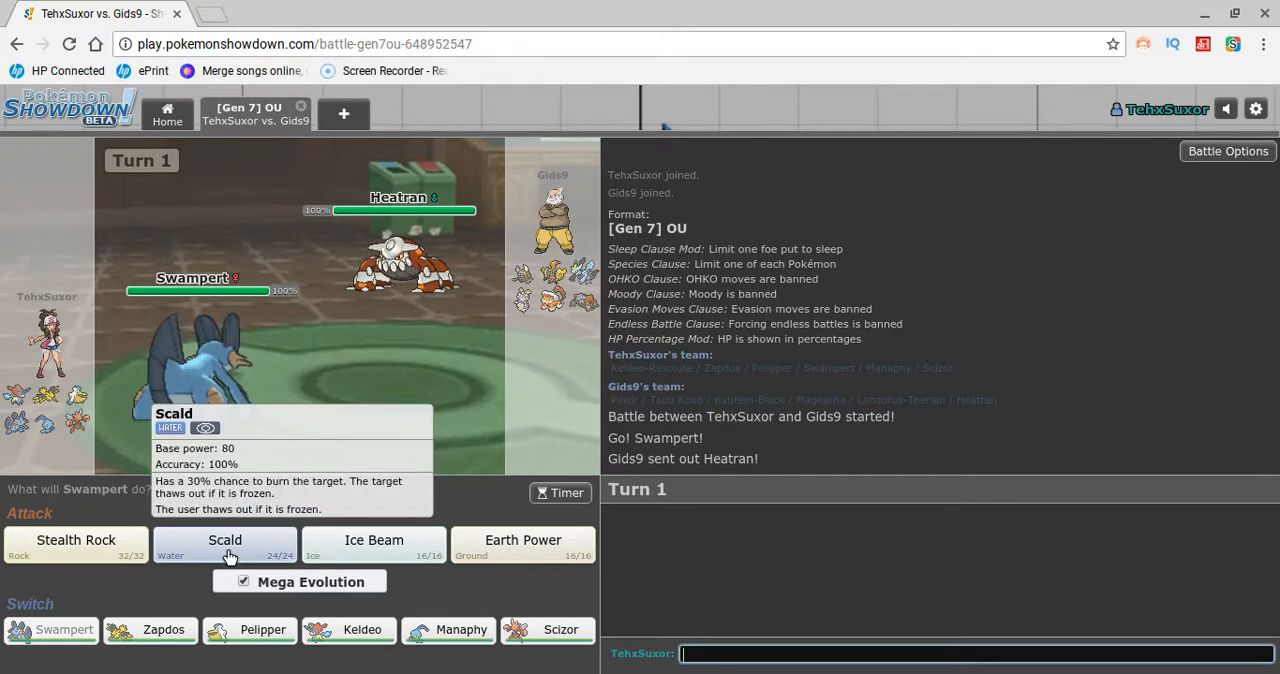
{"action": "left_click", "coordinate": [224, 544]}
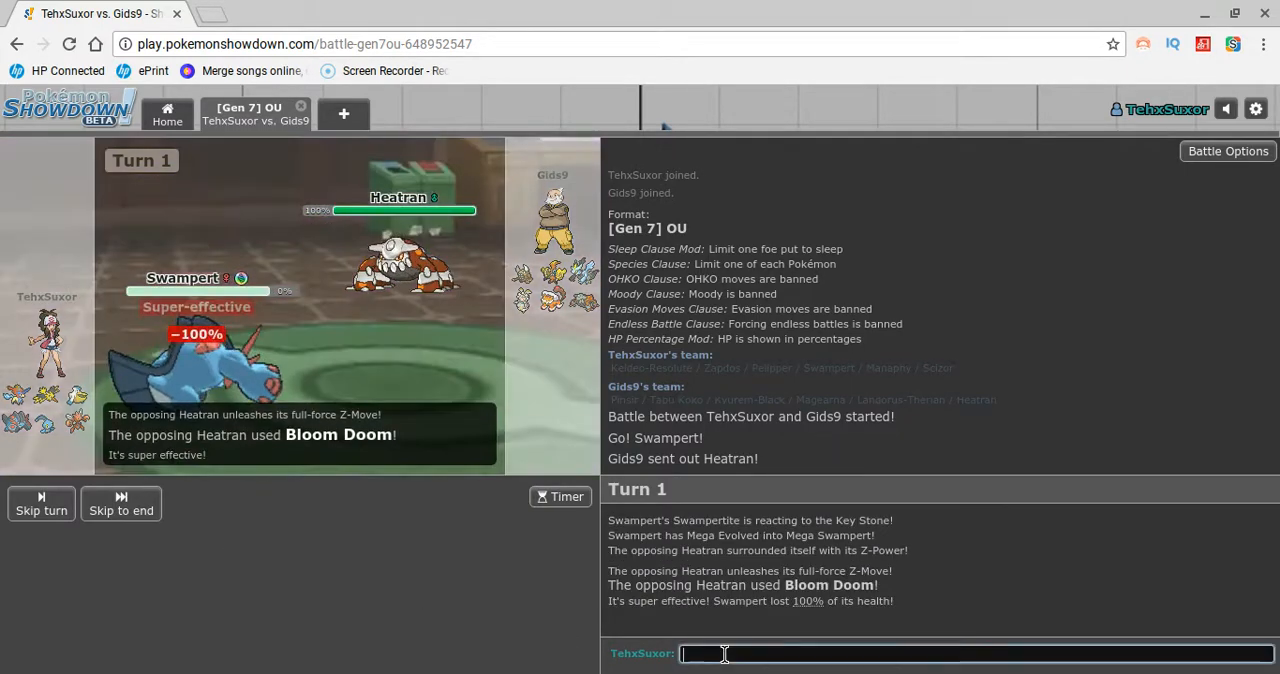
{"action": "type", "text": "once"}
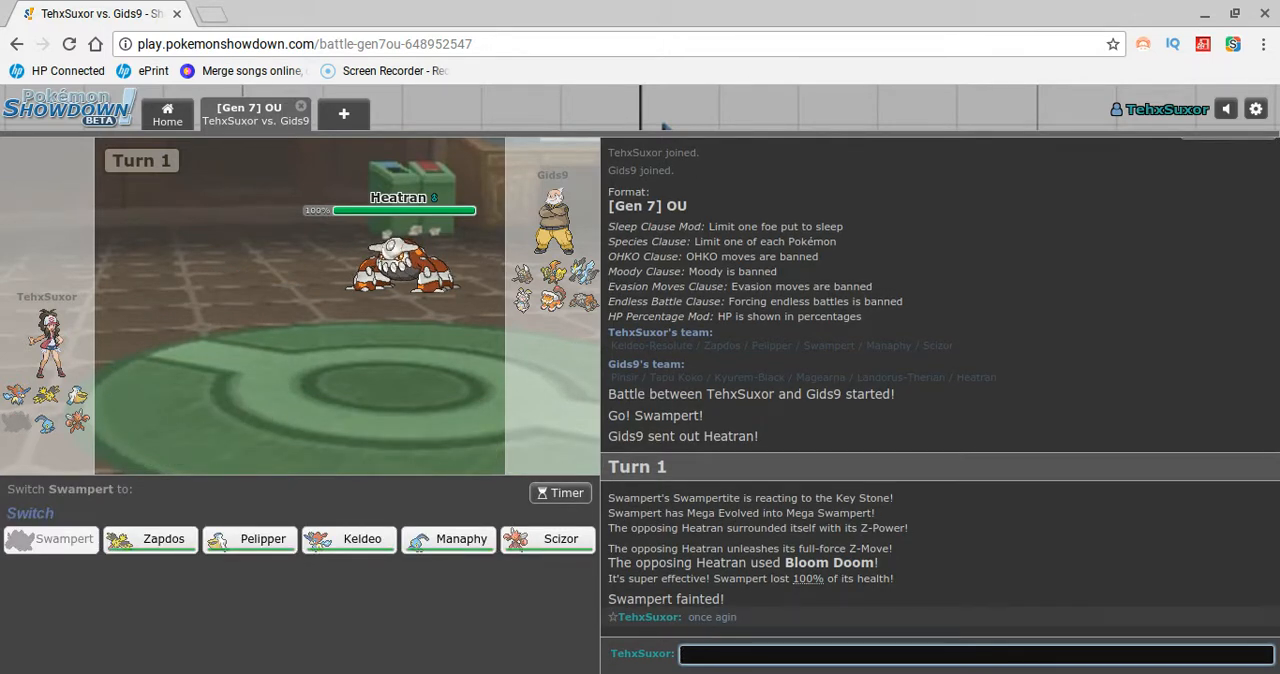
{"action": "mouse_move", "coordinate": [548, 540]}
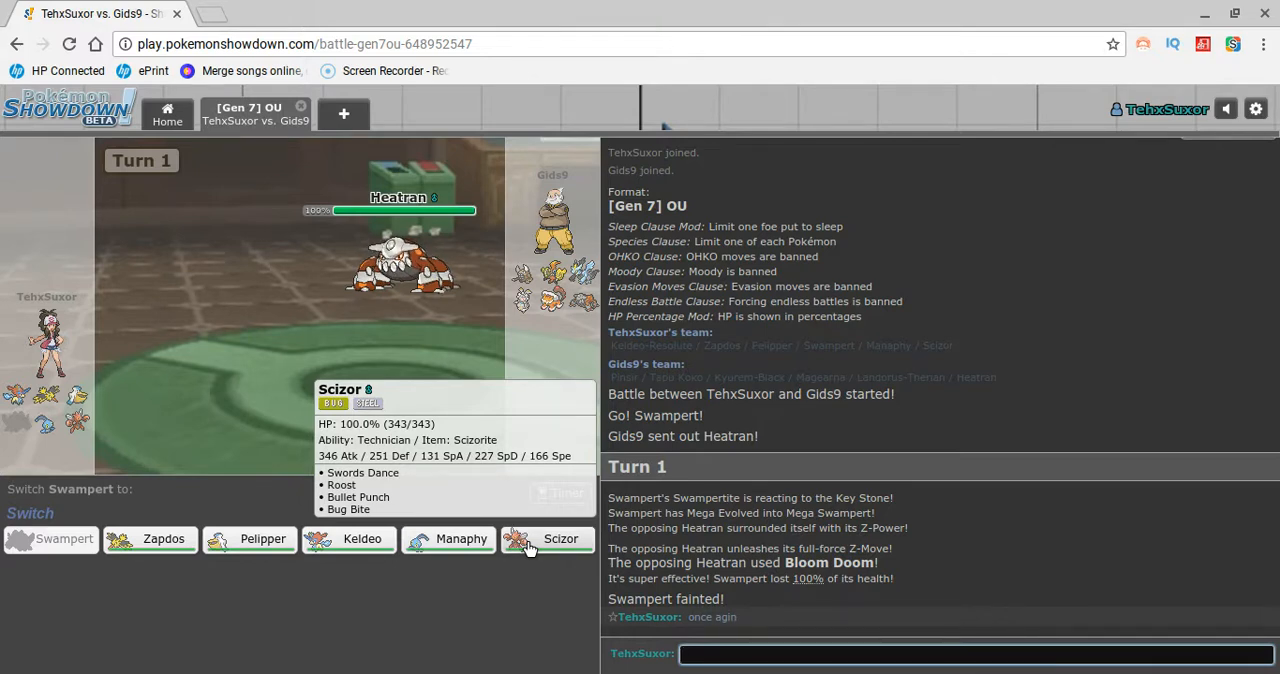
{"action": "mouse_move", "coordinate": [362, 538]}
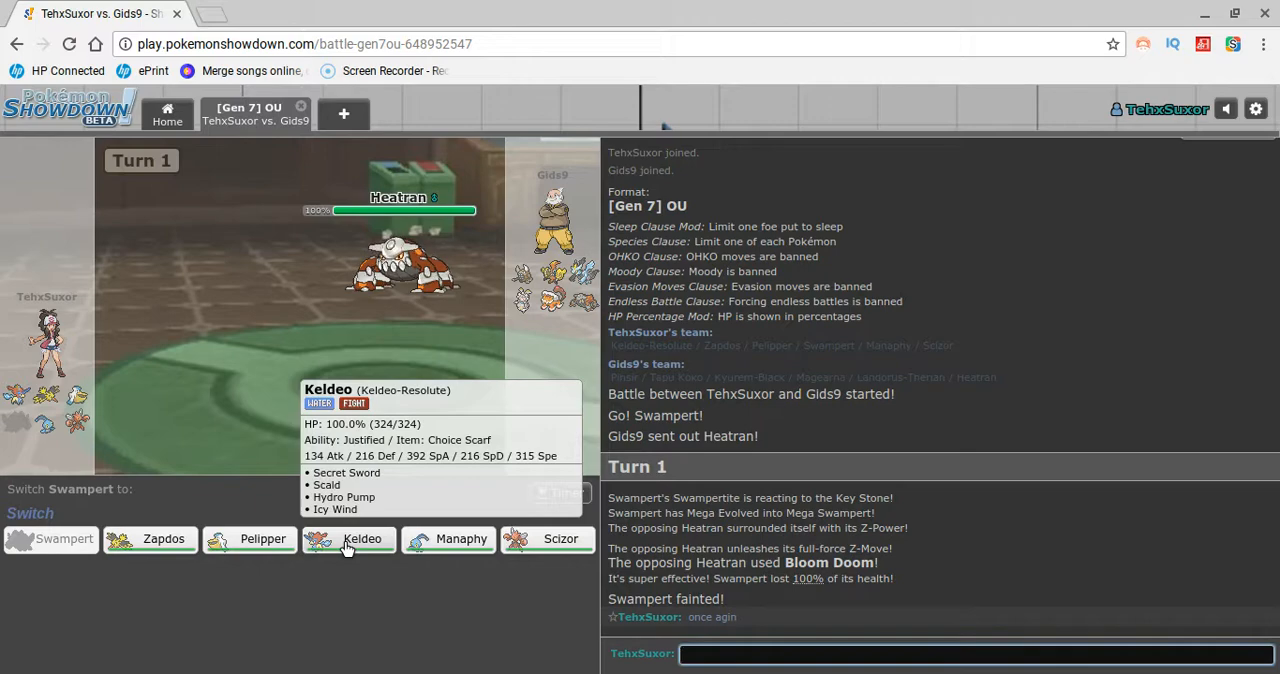
Send Pelipper in for fainted Swampert, then switch it out for Scizor.
{"action": "left_click", "coordinate": [264, 540]}
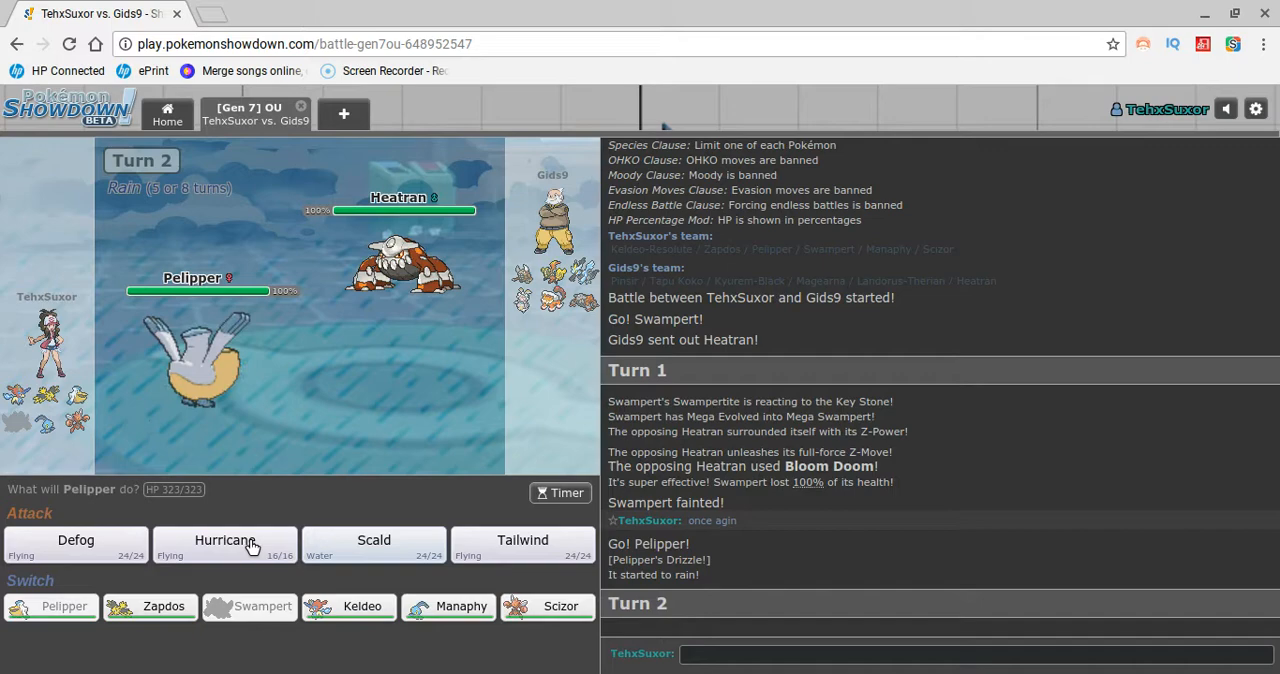
{"action": "mouse_move", "coordinate": [430, 620]}
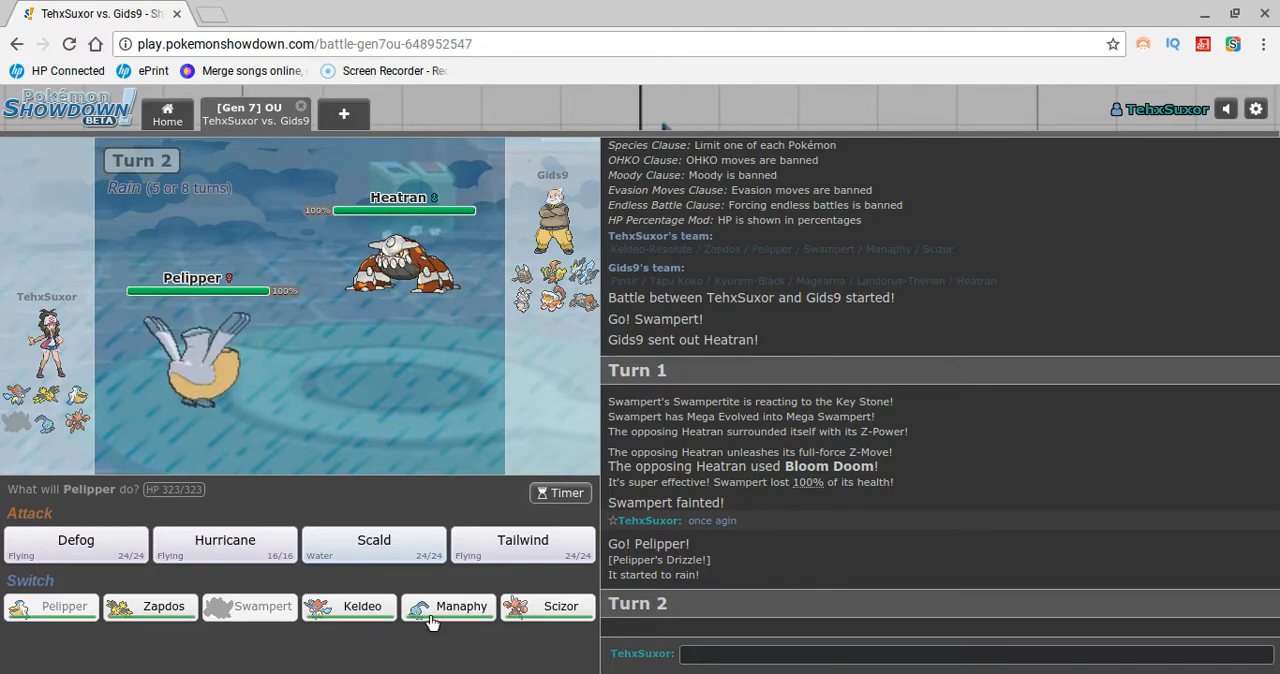
{"action": "mouse_move", "coordinate": [548, 606]}
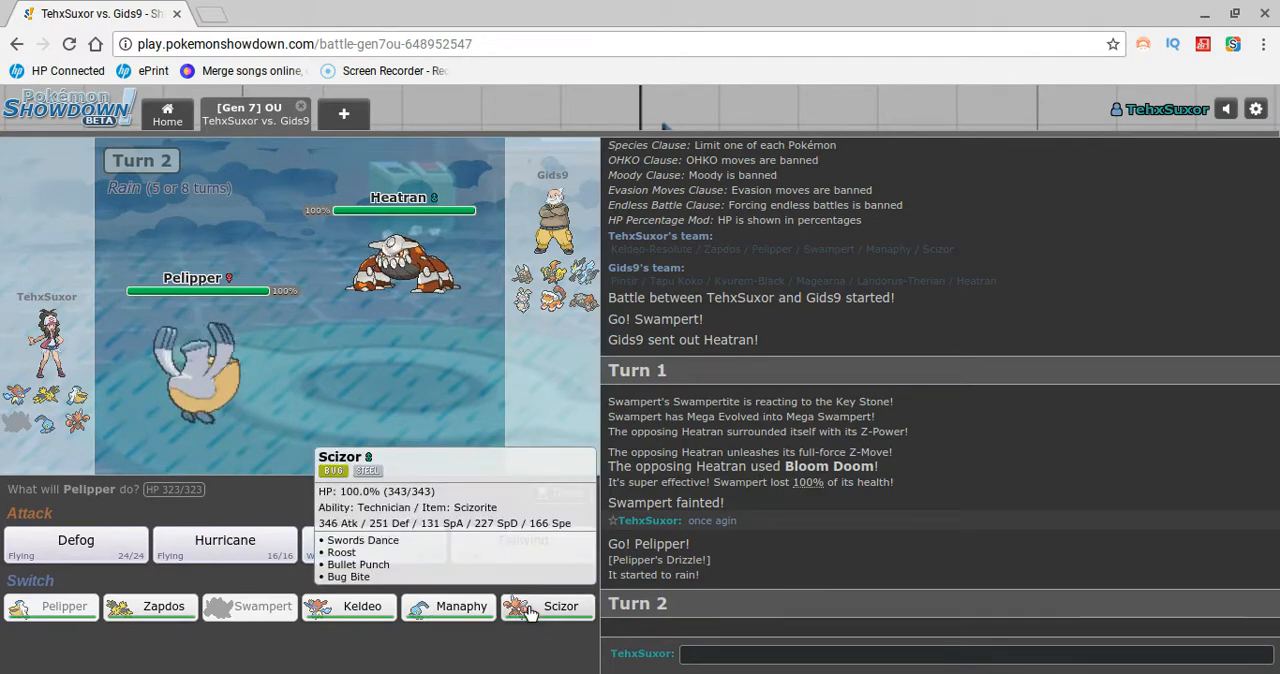
{"action": "left_click", "coordinate": [548, 606]}
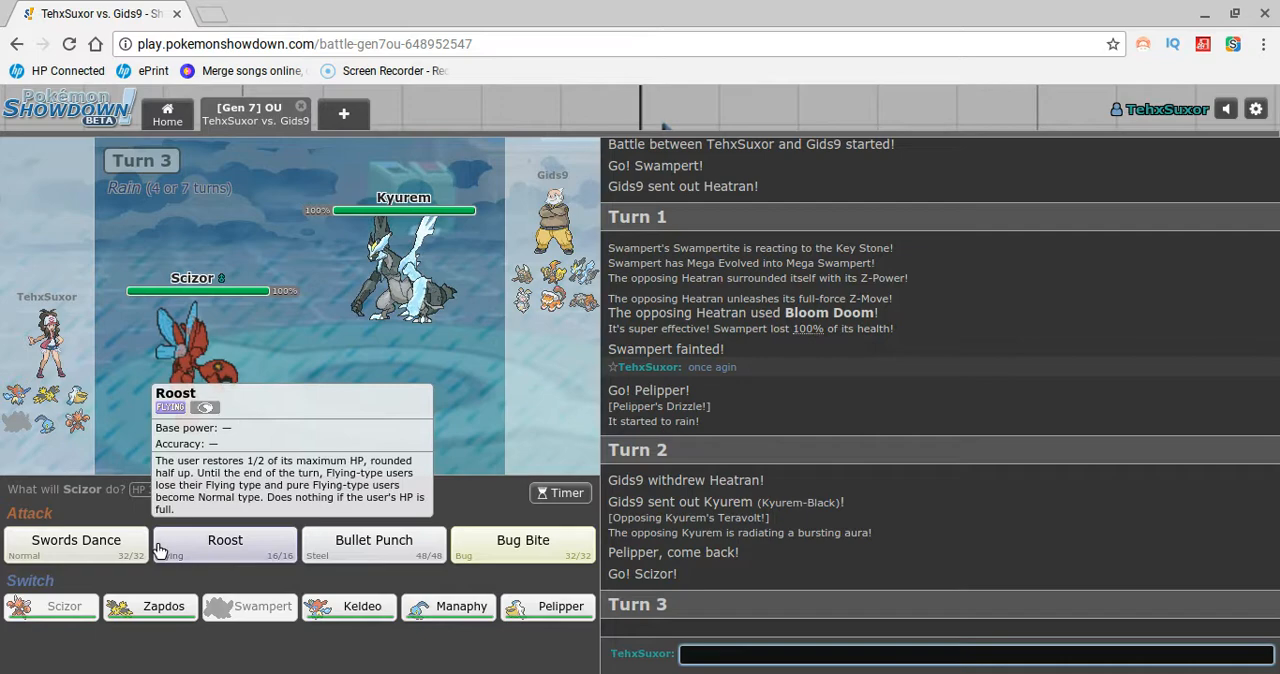
{"action": "mouse_move", "coordinate": [228, 584]}
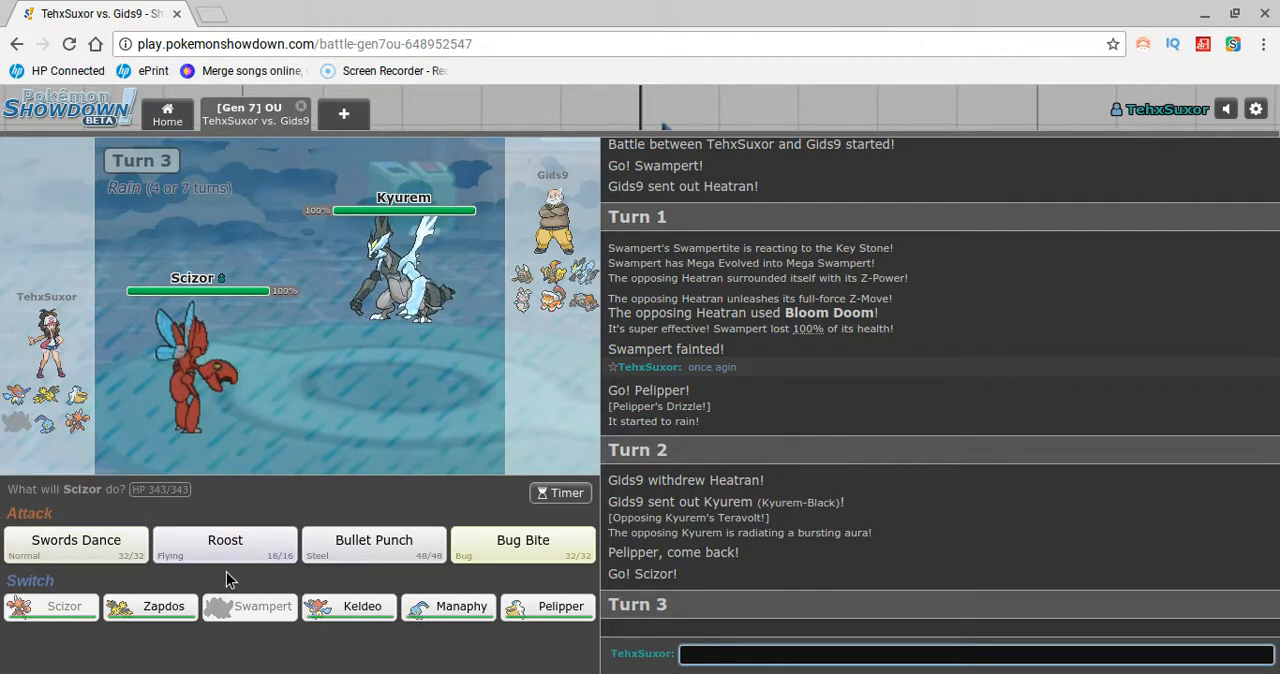
{"action": "mouse_move", "coordinate": [372, 540]}
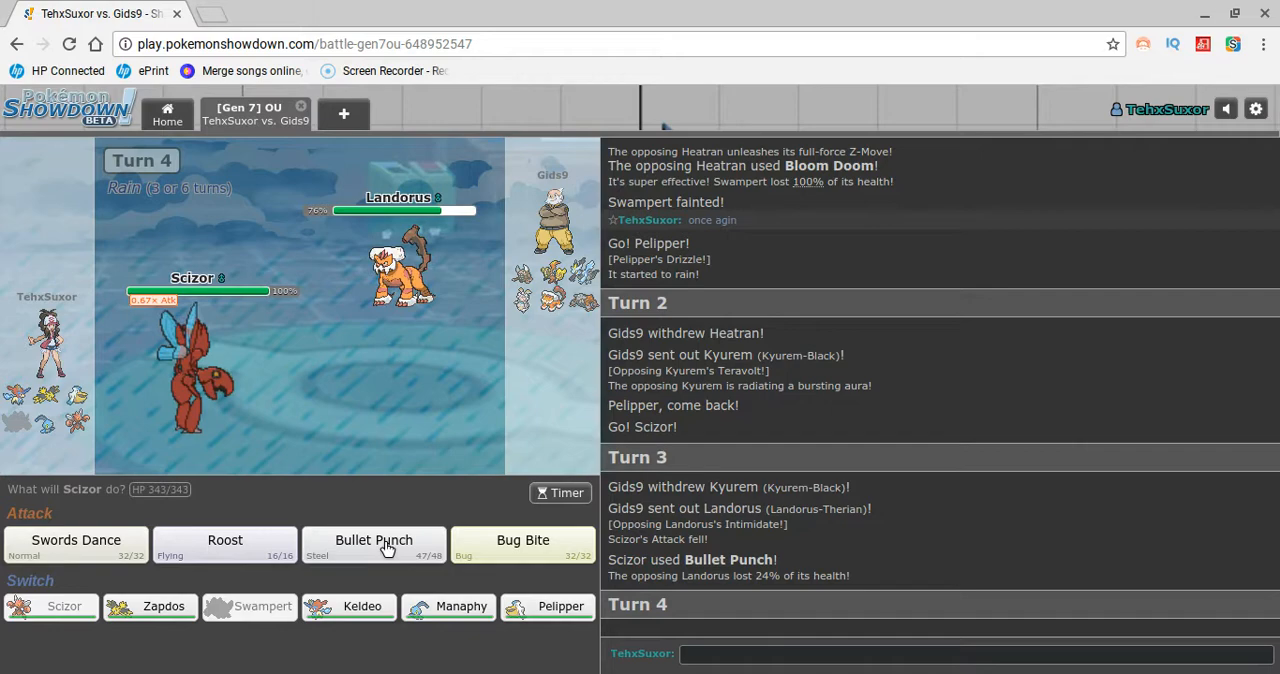
{"action": "mouse_move", "coordinate": [76, 540]}
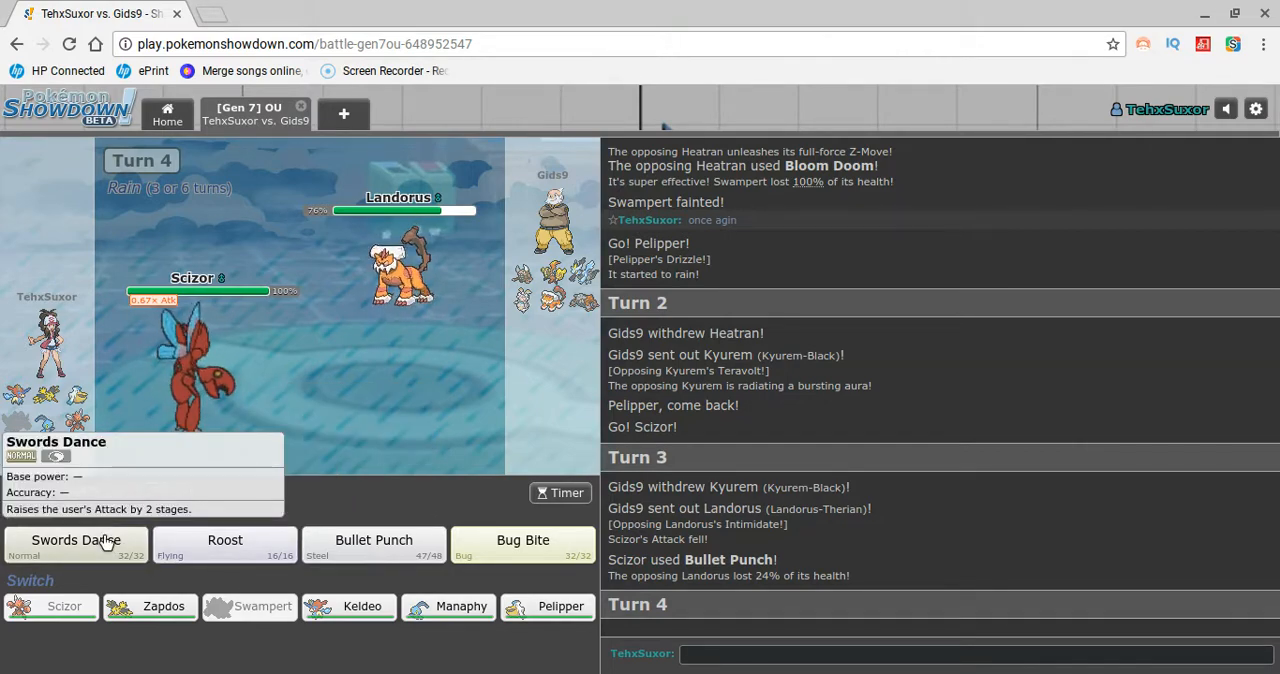
Choose Swords Dance for Scizor, cancel it, and hit Landorus with Bullet Punch instead.
{"action": "left_click", "coordinate": [76, 544]}
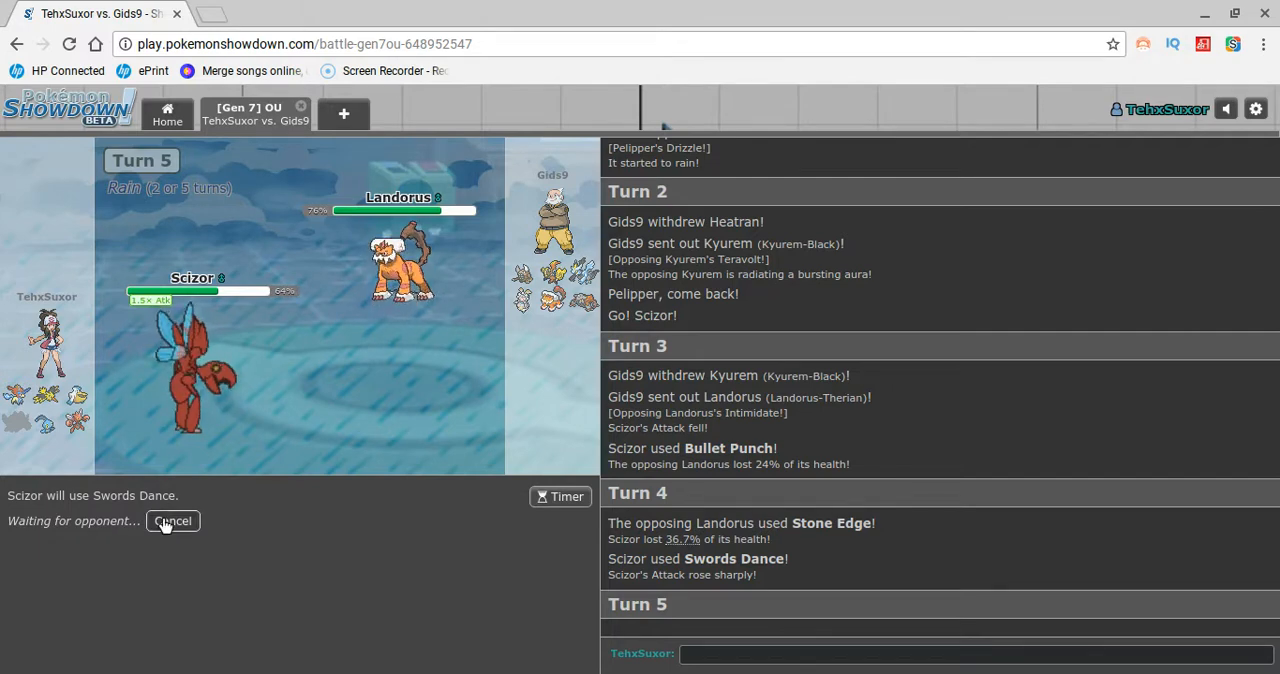
{"action": "left_click", "coordinate": [172, 520]}
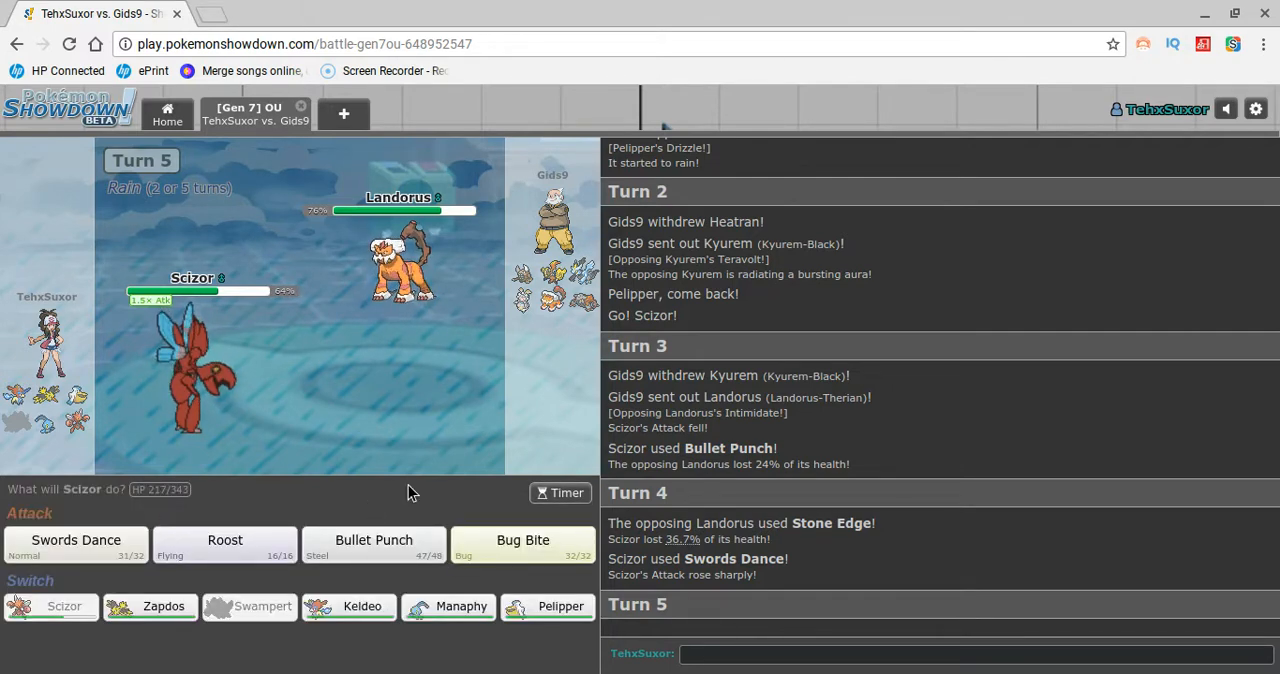
{"action": "mouse_move", "coordinate": [224, 544]}
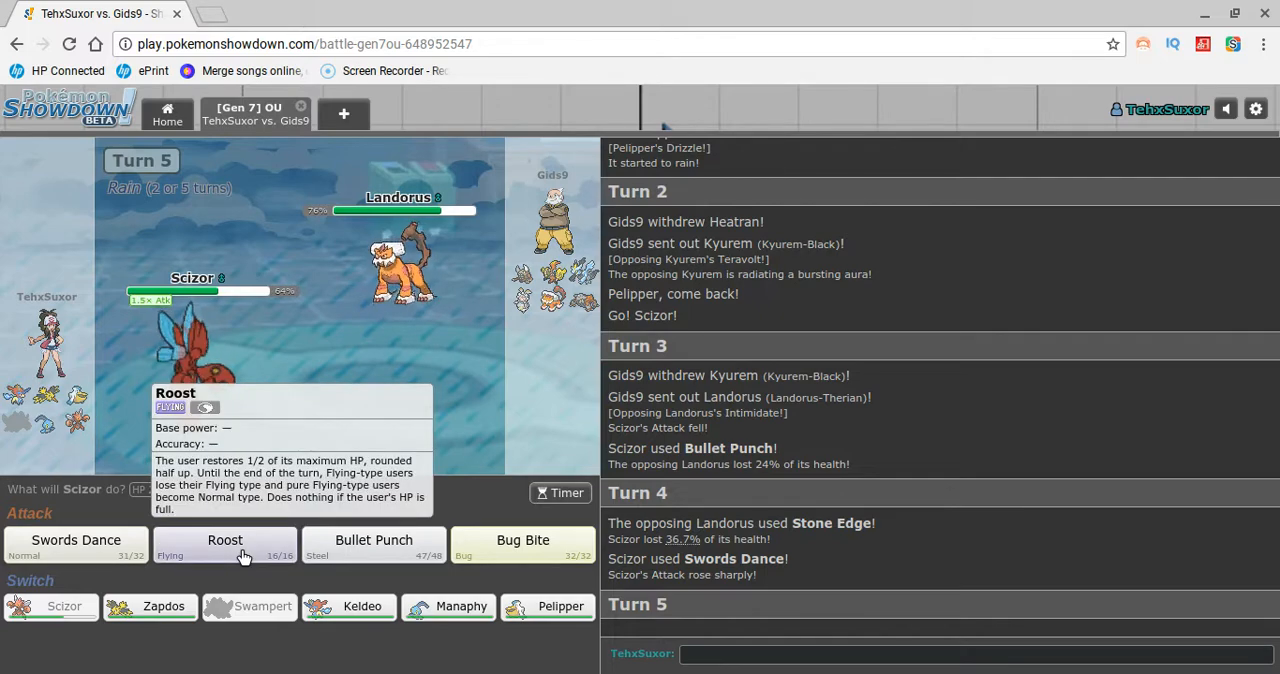
{"action": "mouse_move", "coordinate": [76, 540]}
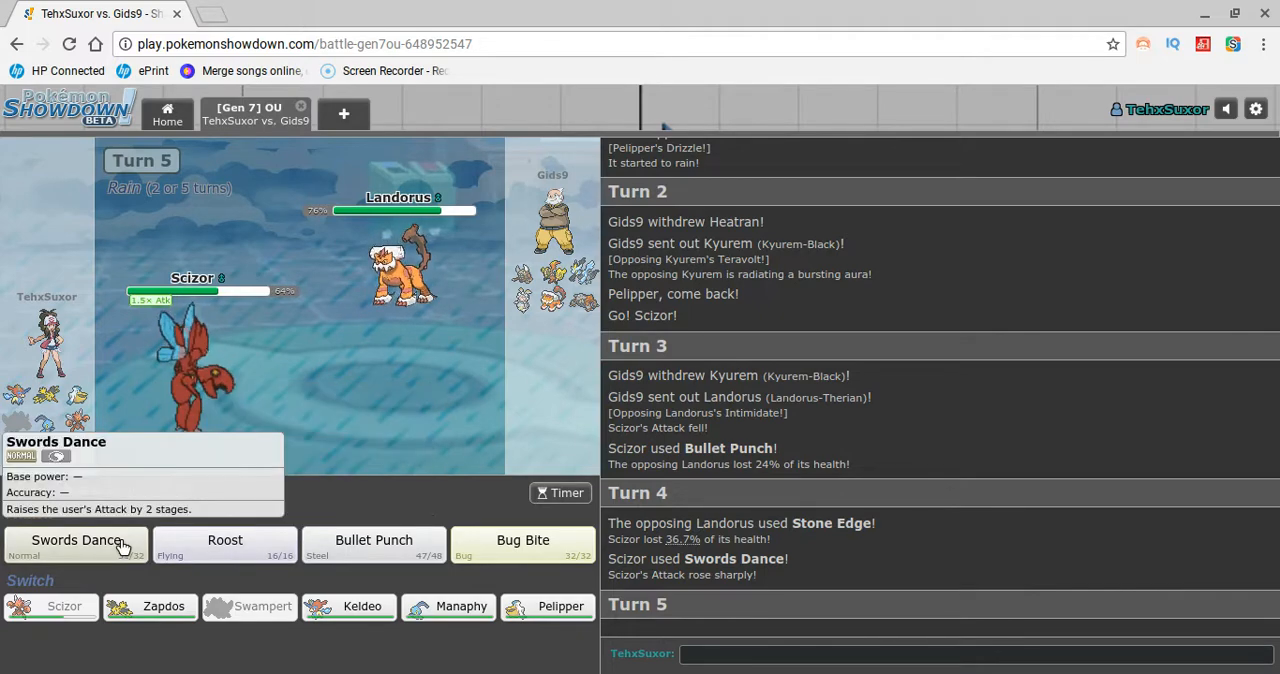
{"action": "mouse_move", "coordinate": [372, 540]}
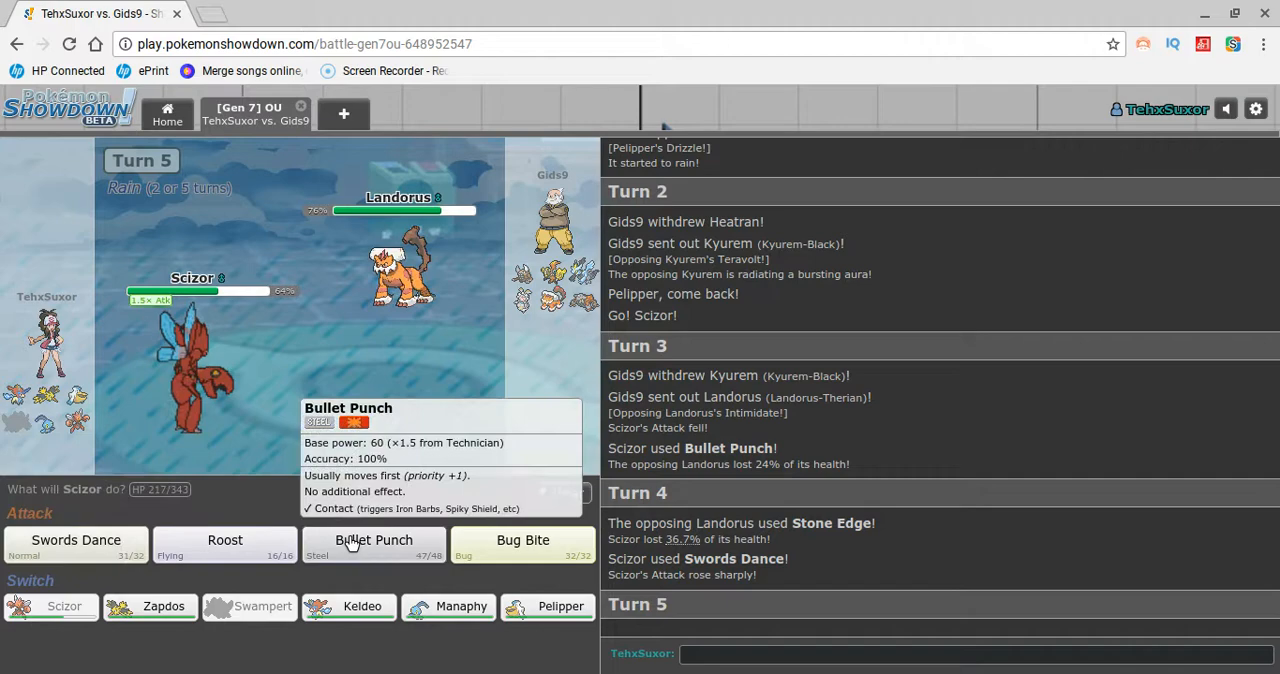
{"action": "left_click", "coordinate": [372, 540]}
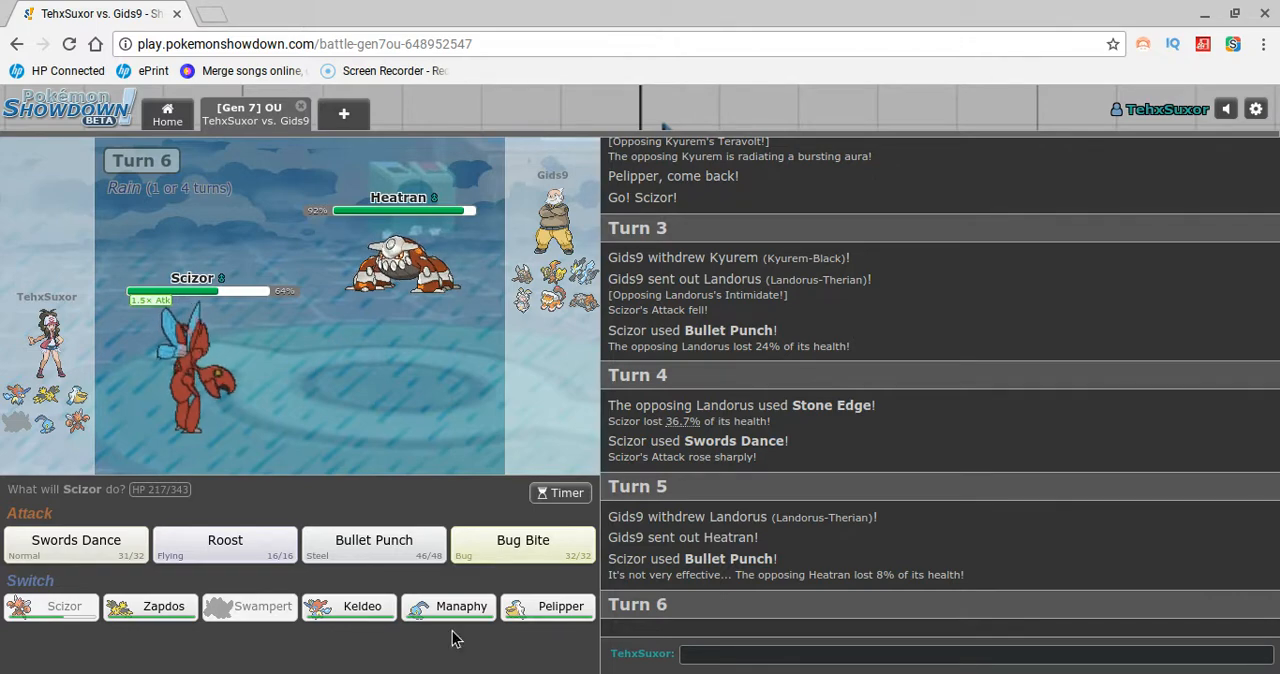
{"action": "mouse_move", "coordinate": [362, 606]}
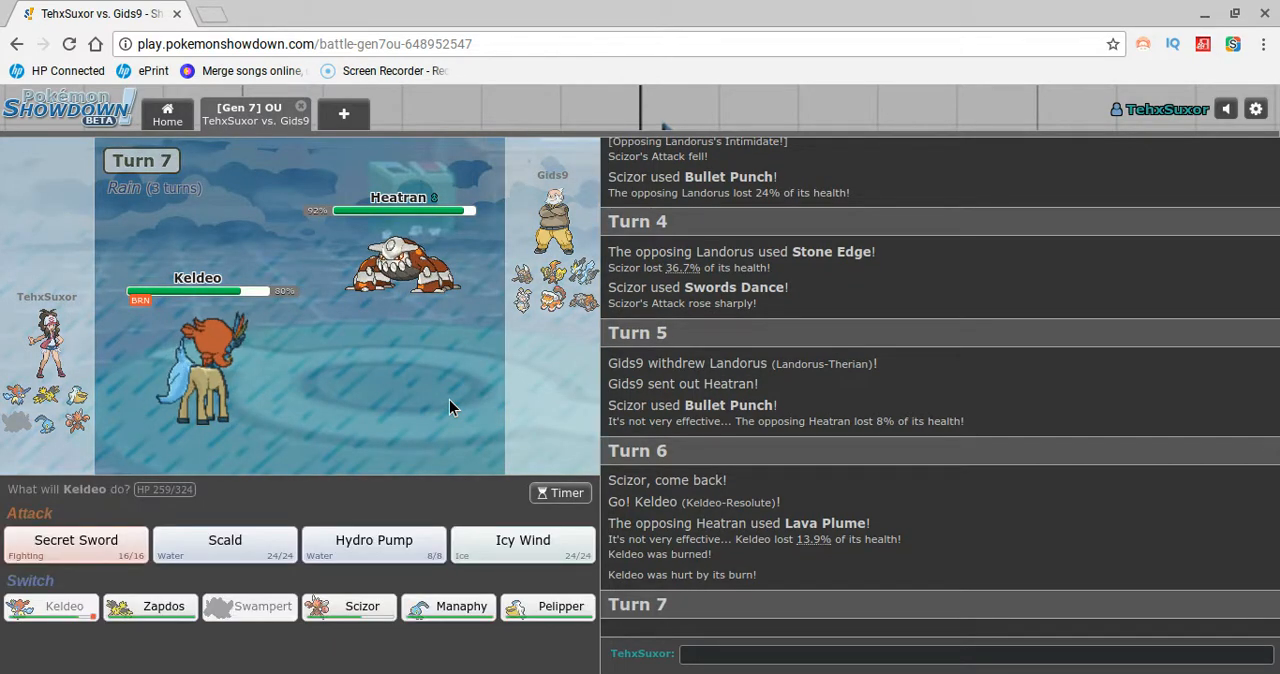
{"action": "mouse_move", "coordinate": [388, 478]}
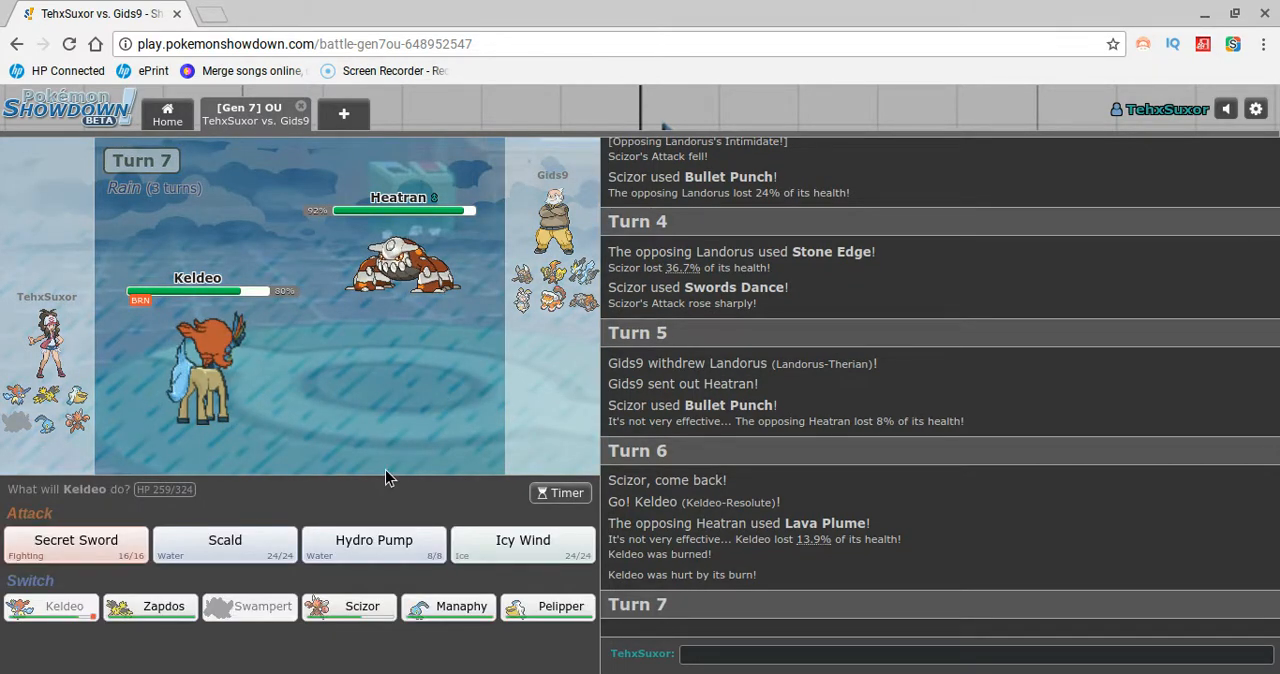
{"action": "mouse_move", "coordinate": [372, 540]}
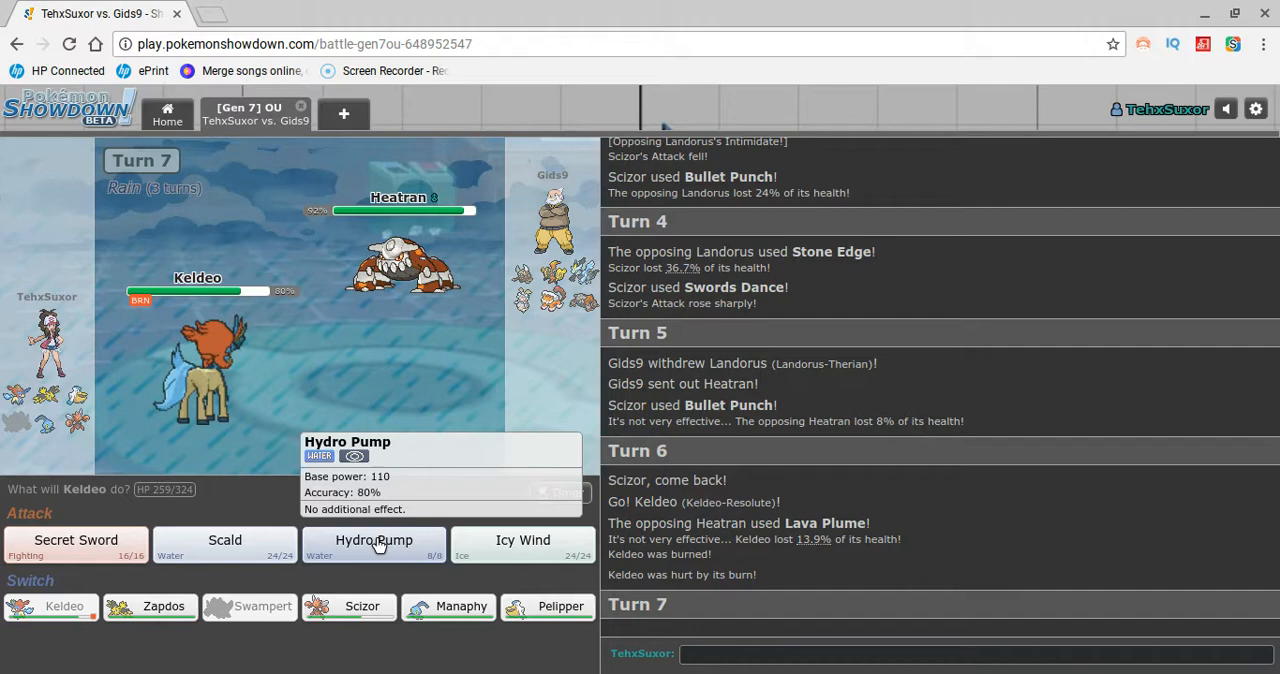
Hit Magearna with Keldeo's Hydro Pump, trade Scizor and Keldeo in and out, then bring in Zapdos.
{"action": "left_click", "coordinate": [372, 540]}
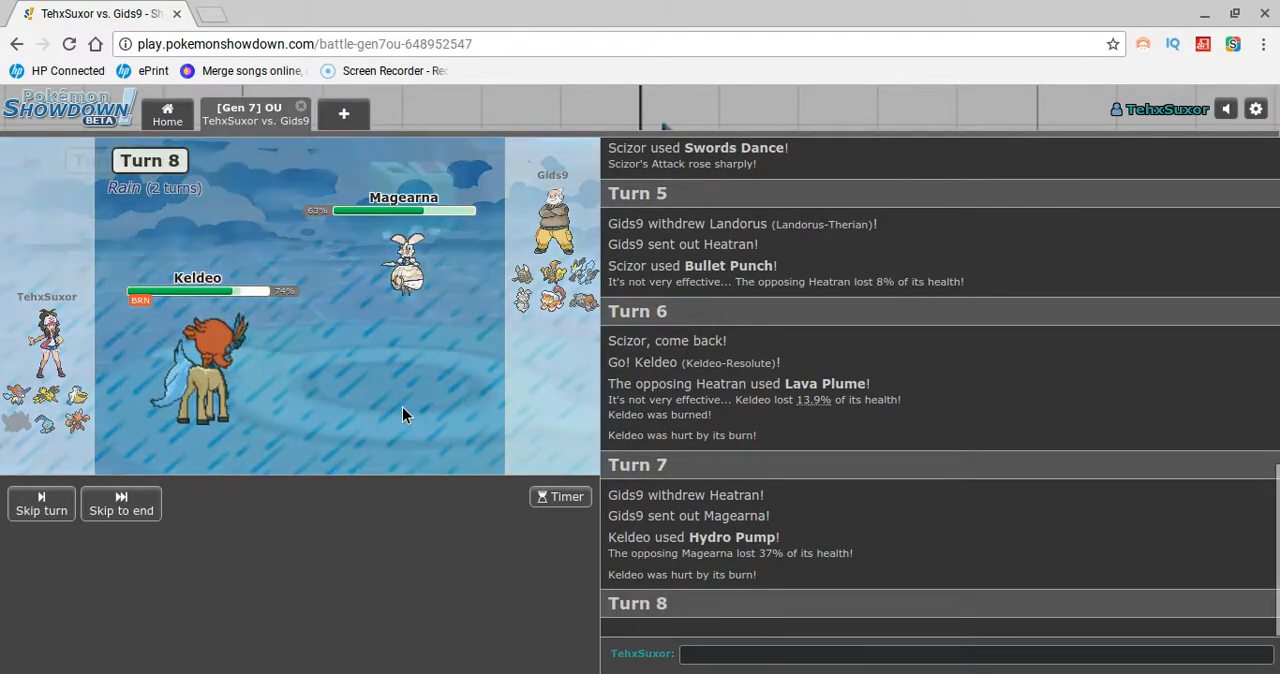
{"action": "mouse_move", "coordinate": [348, 606]}
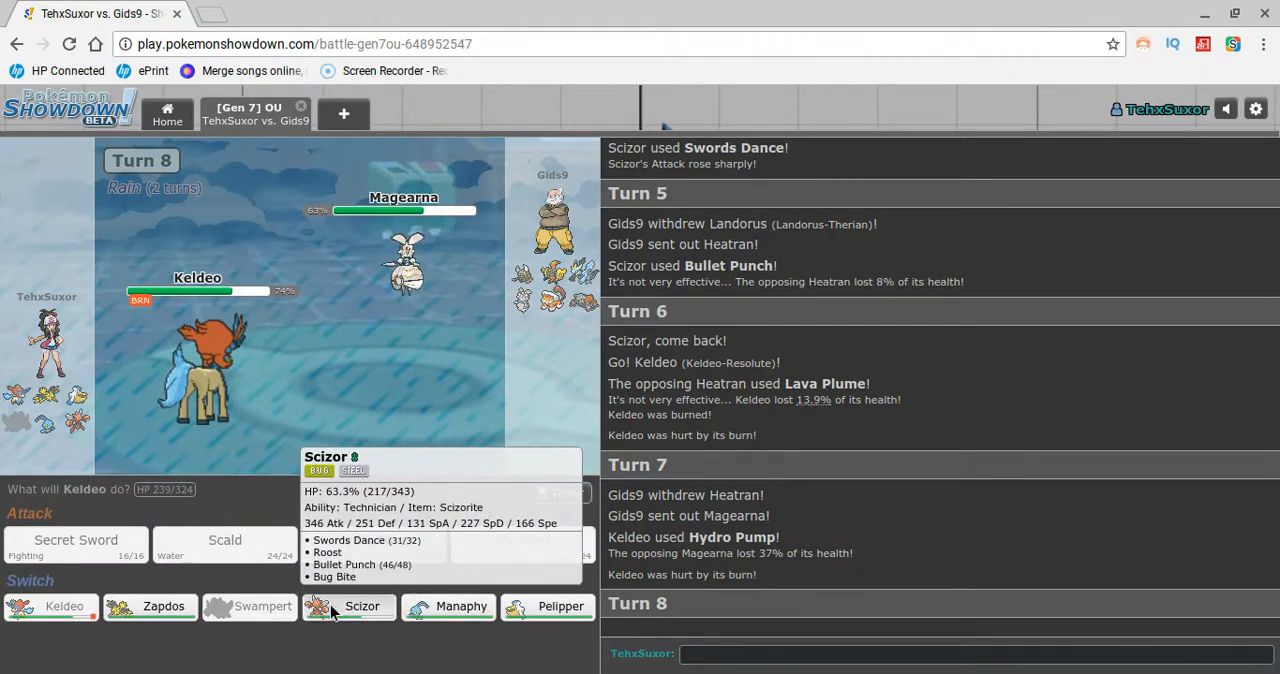
{"action": "left_click", "coordinate": [362, 606]}
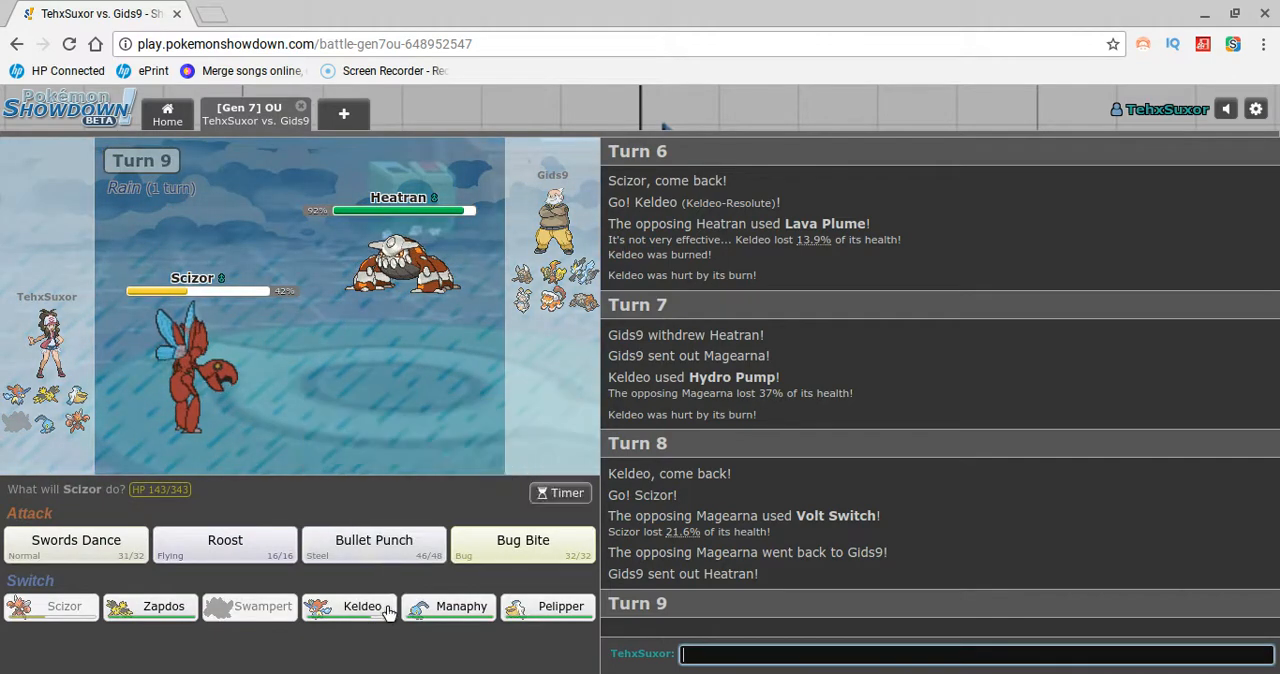
{"action": "mouse_move", "coordinate": [460, 606]}
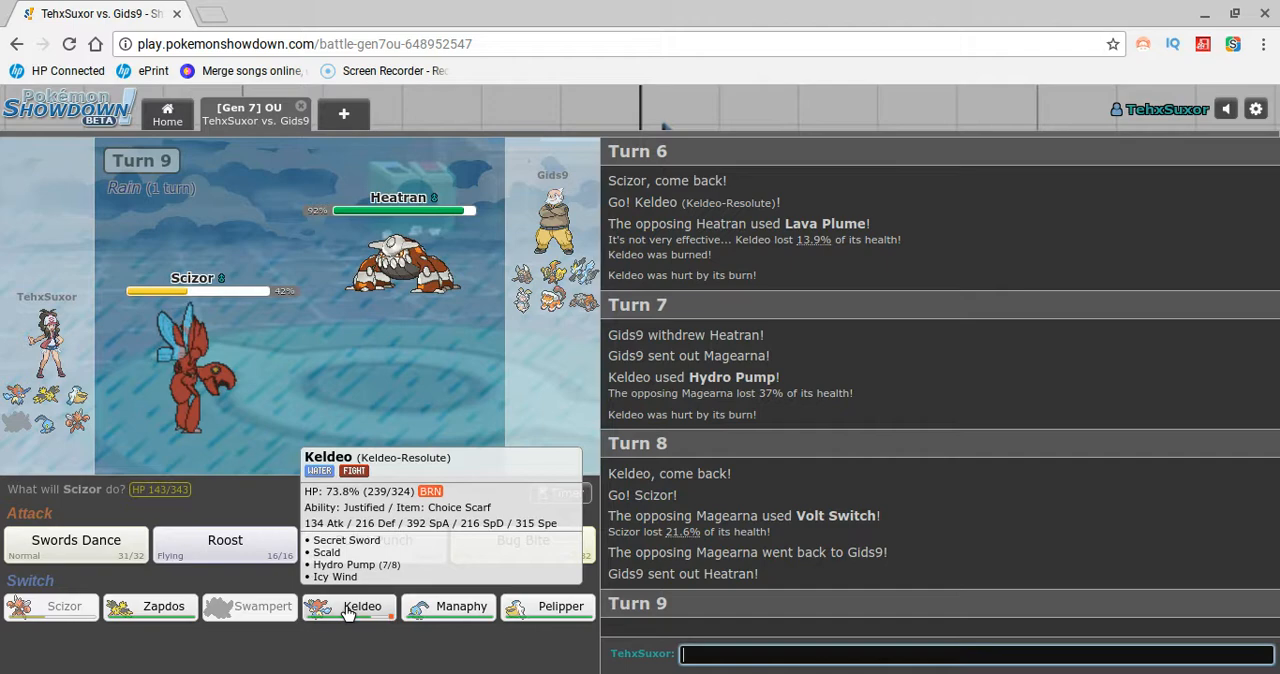
{"action": "left_click", "coordinate": [362, 606]}
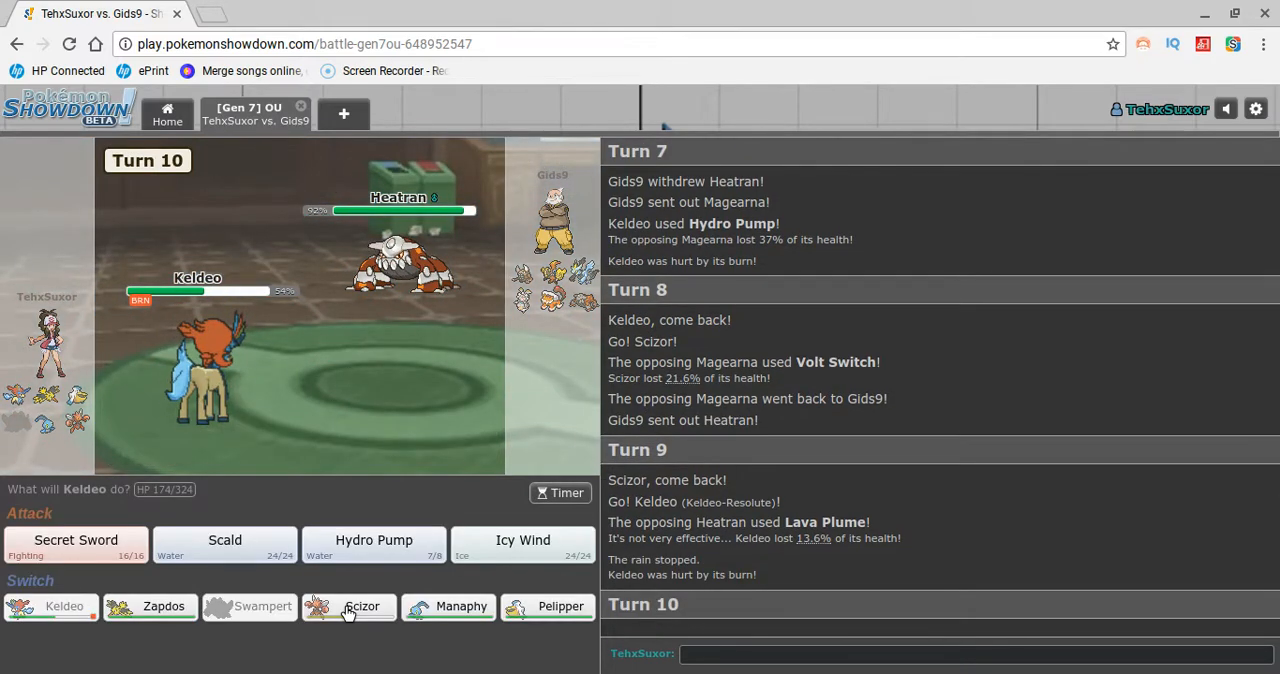
{"action": "mouse_move", "coordinate": [224, 544]}
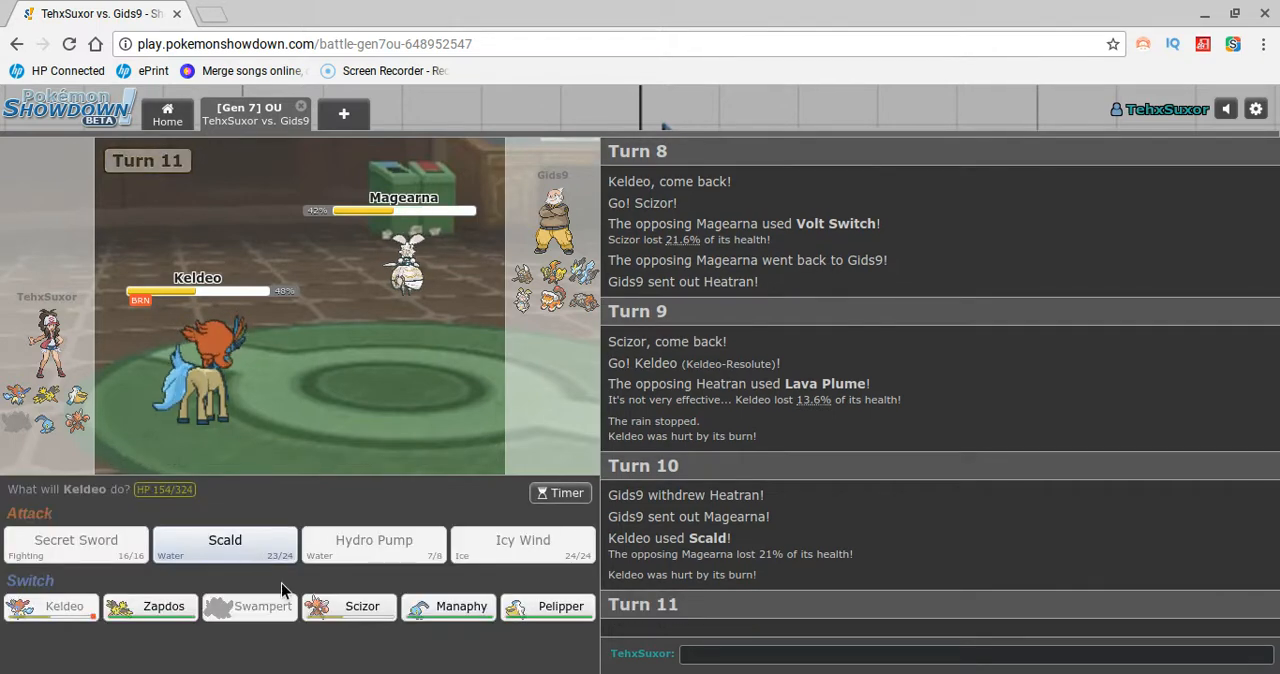
{"action": "left_click", "coordinate": [150, 606]}
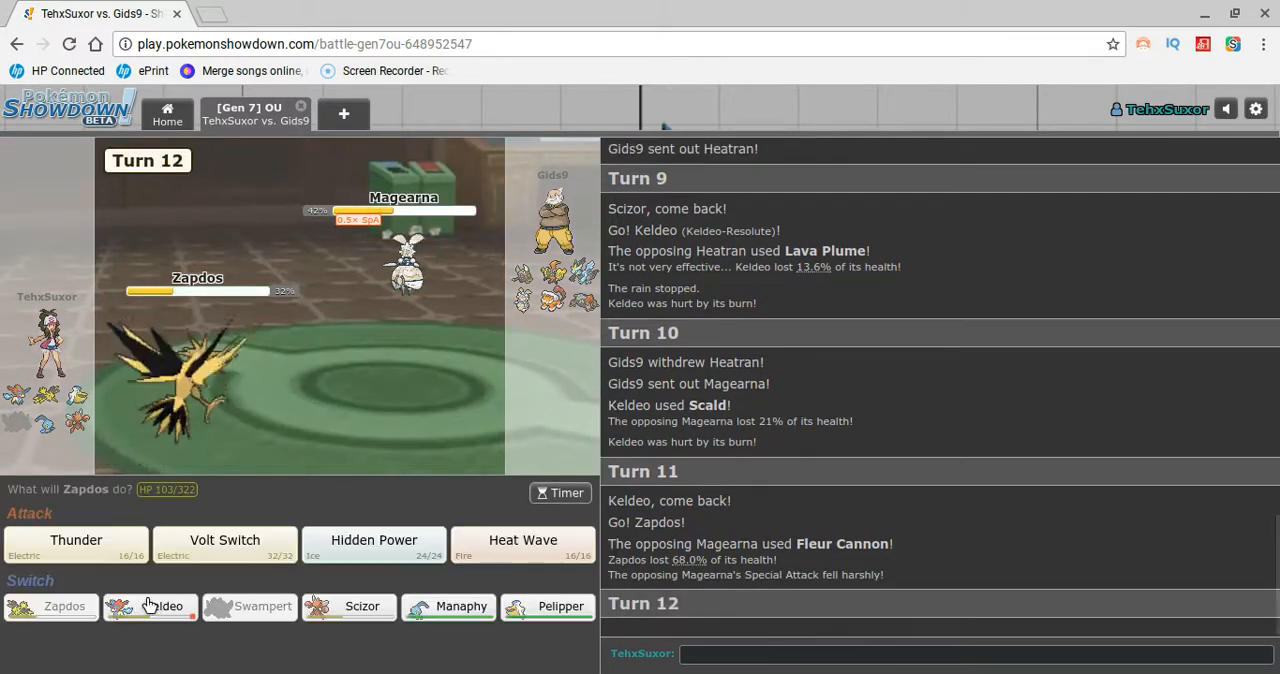
{"action": "mouse_move", "coordinate": [522, 544]}
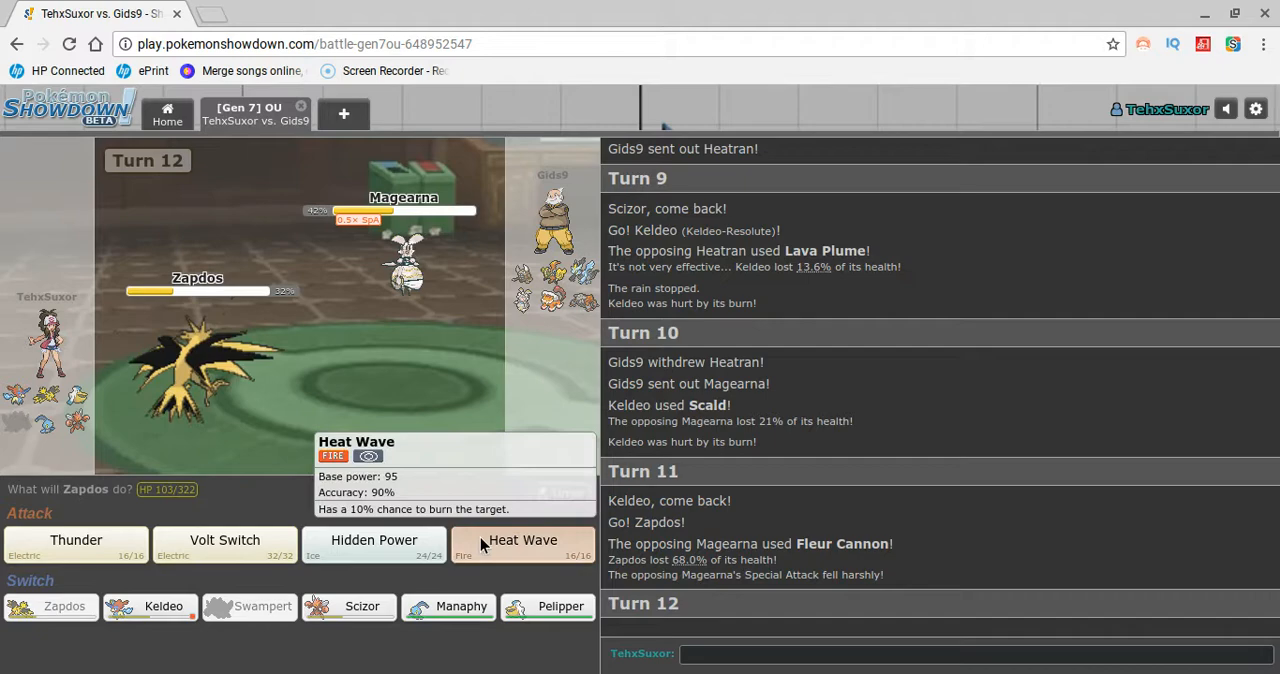
Heat Wave Magearna and Tapu Koko, send a 'goo' chat message, then replace fainted Zapdos with Scizor.
{"action": "left_click", "coordinate": [522, 540]}
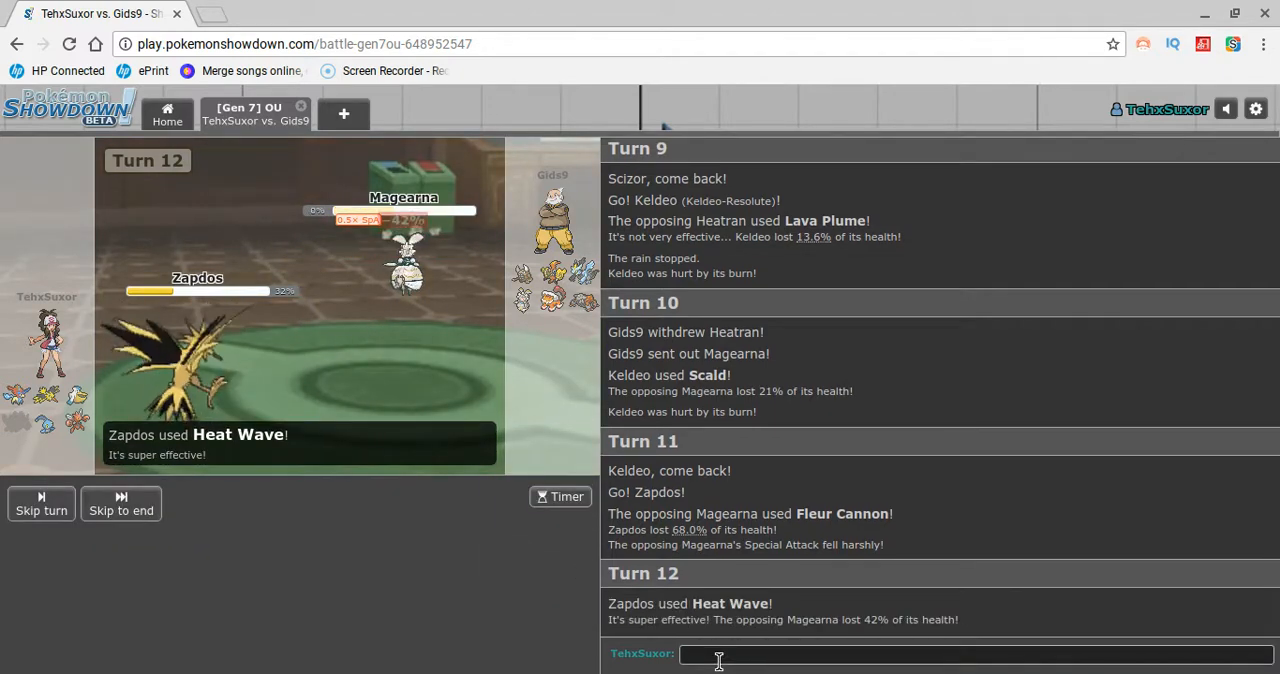
{"action": "type", "text": "good rid"}
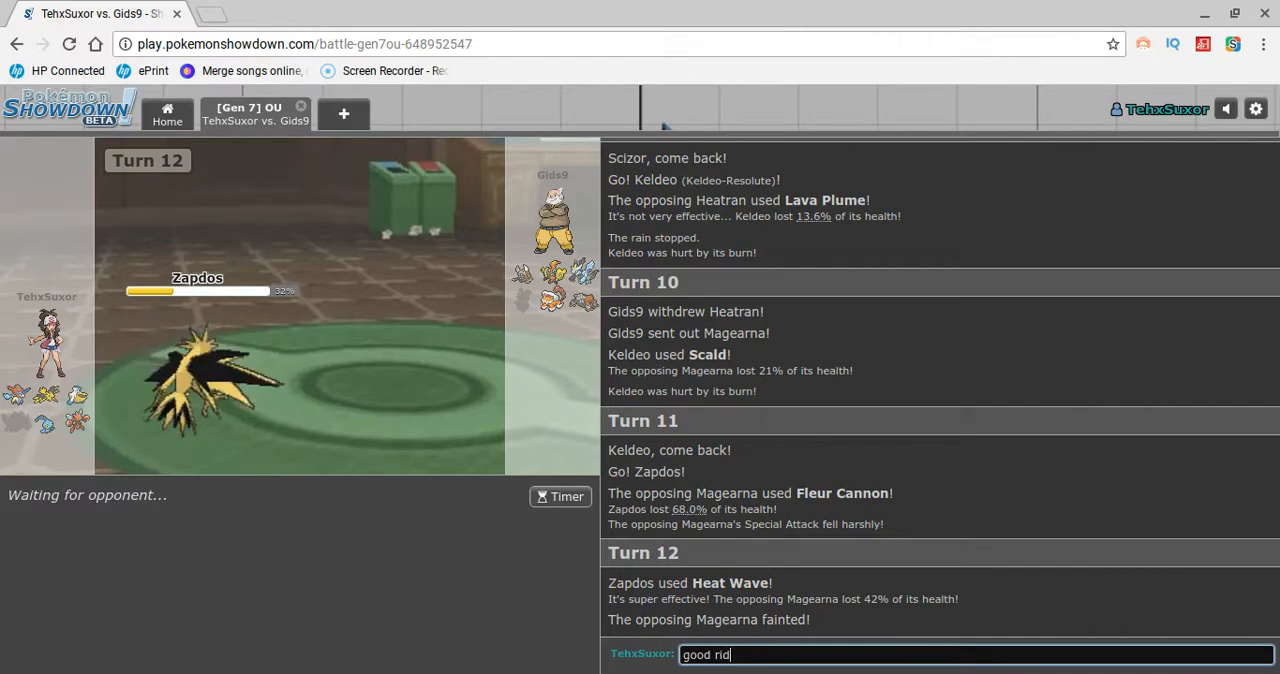
{"action": "key", "text": "Return"}
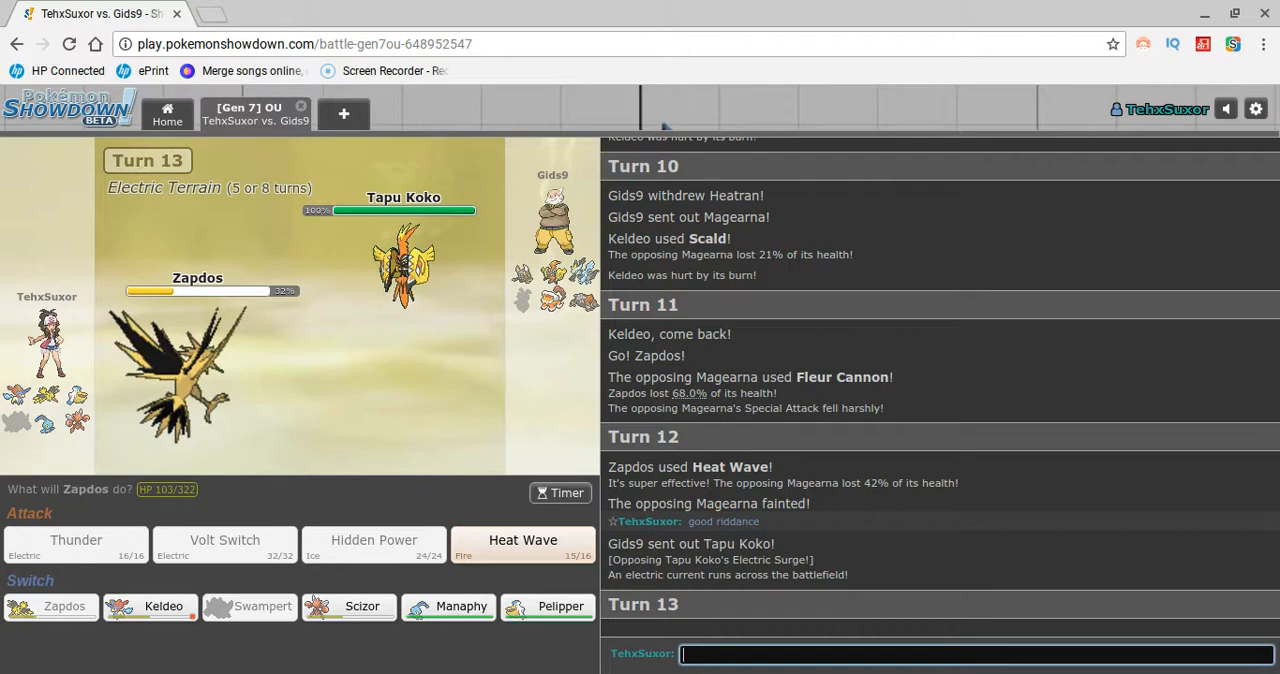
{"action": "mouse_move", "coordinate": [524, 544]}
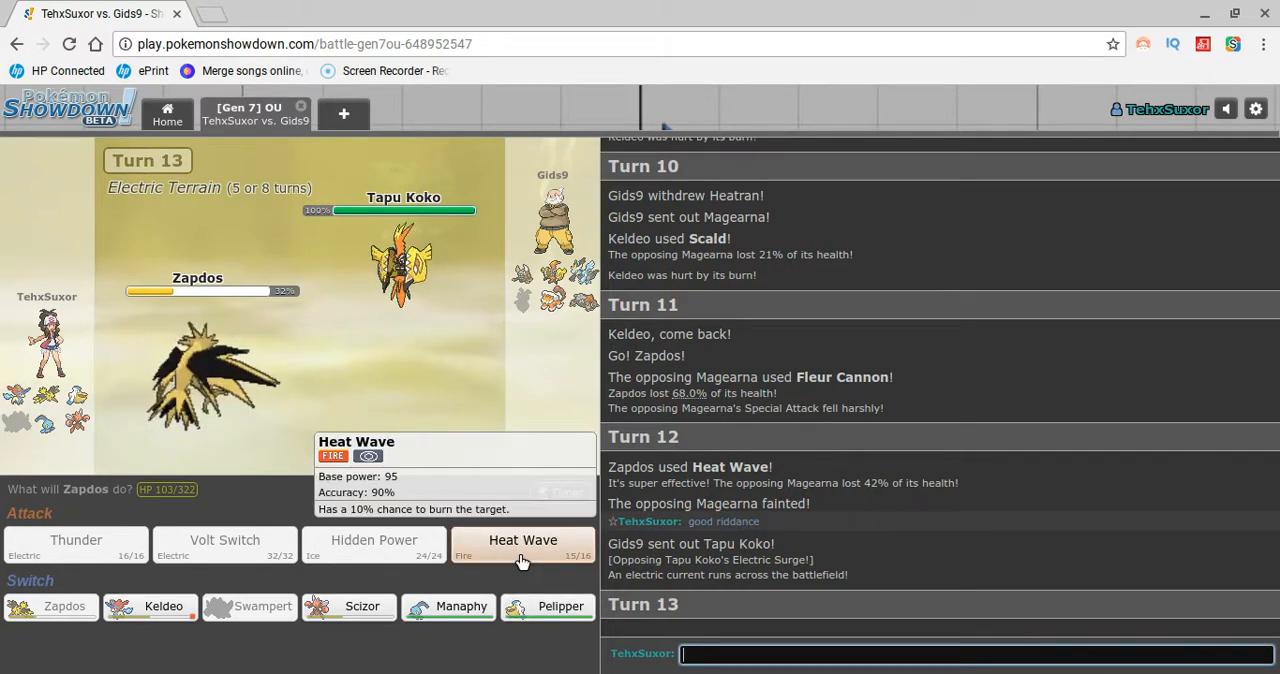
{"action": "mouse_move", "coordinate": [350, 292]}
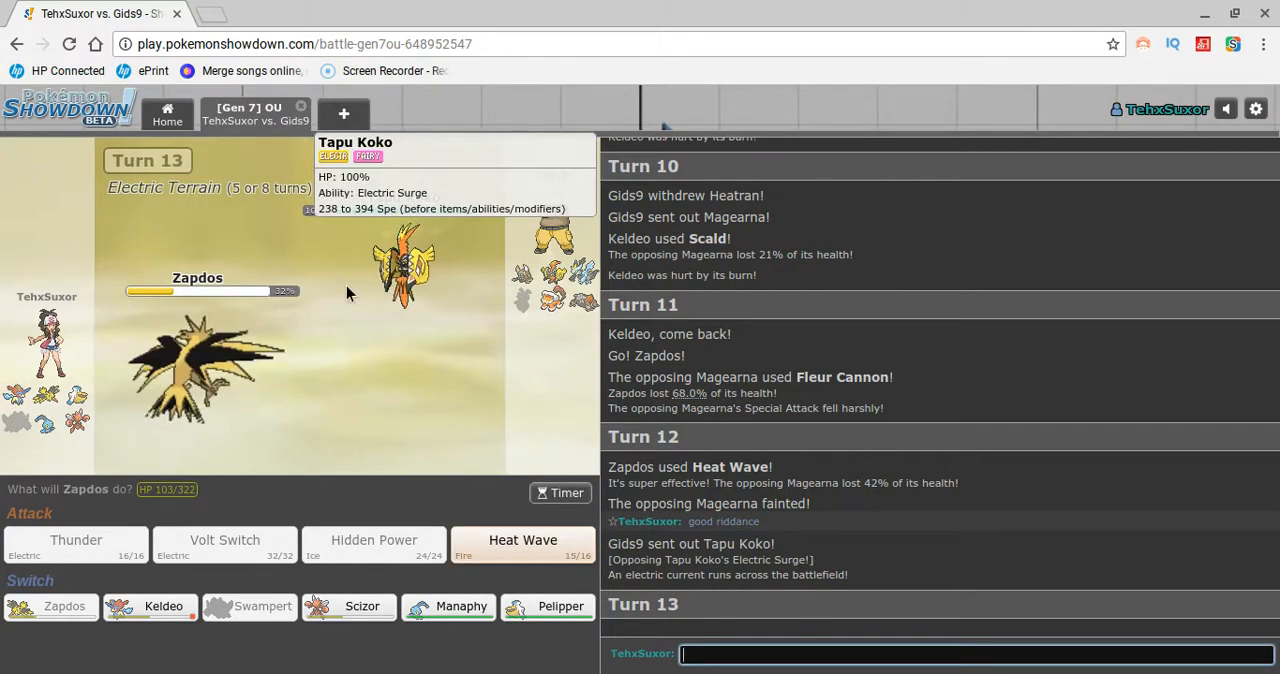
{"action": "mouse_move", "coordinate": [536, 388]}
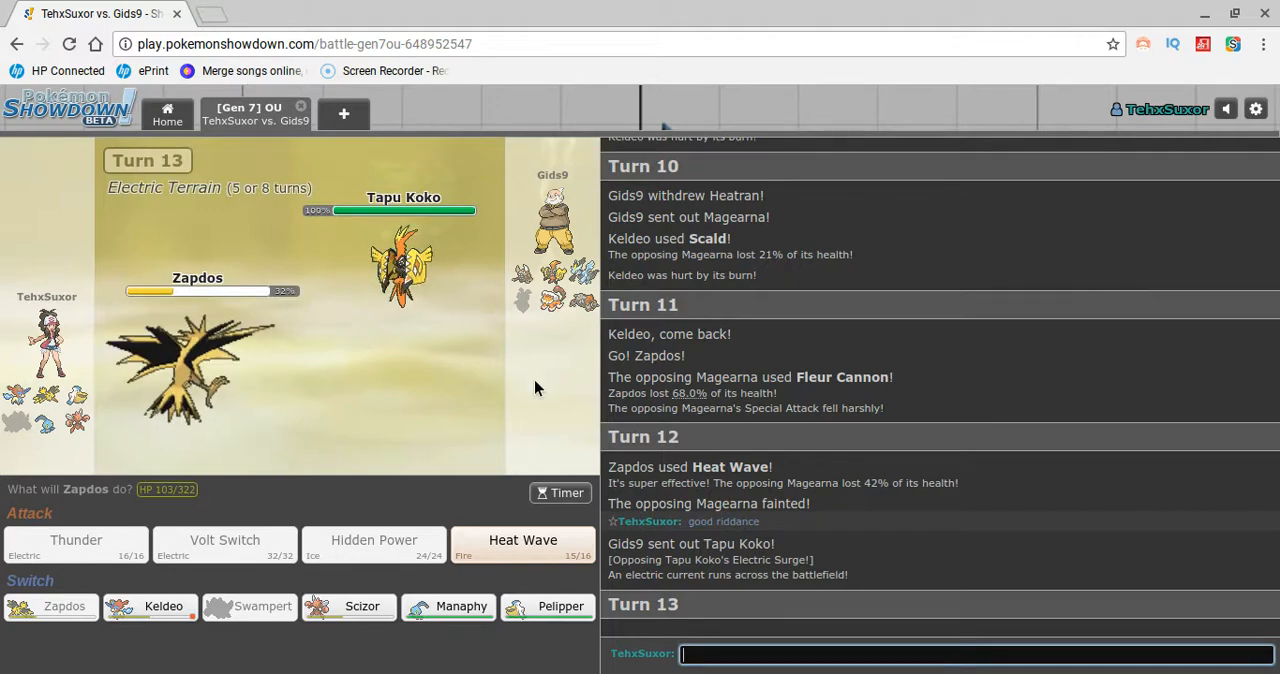
{"action": "mouse_move", "coordinate": [522, 544]}
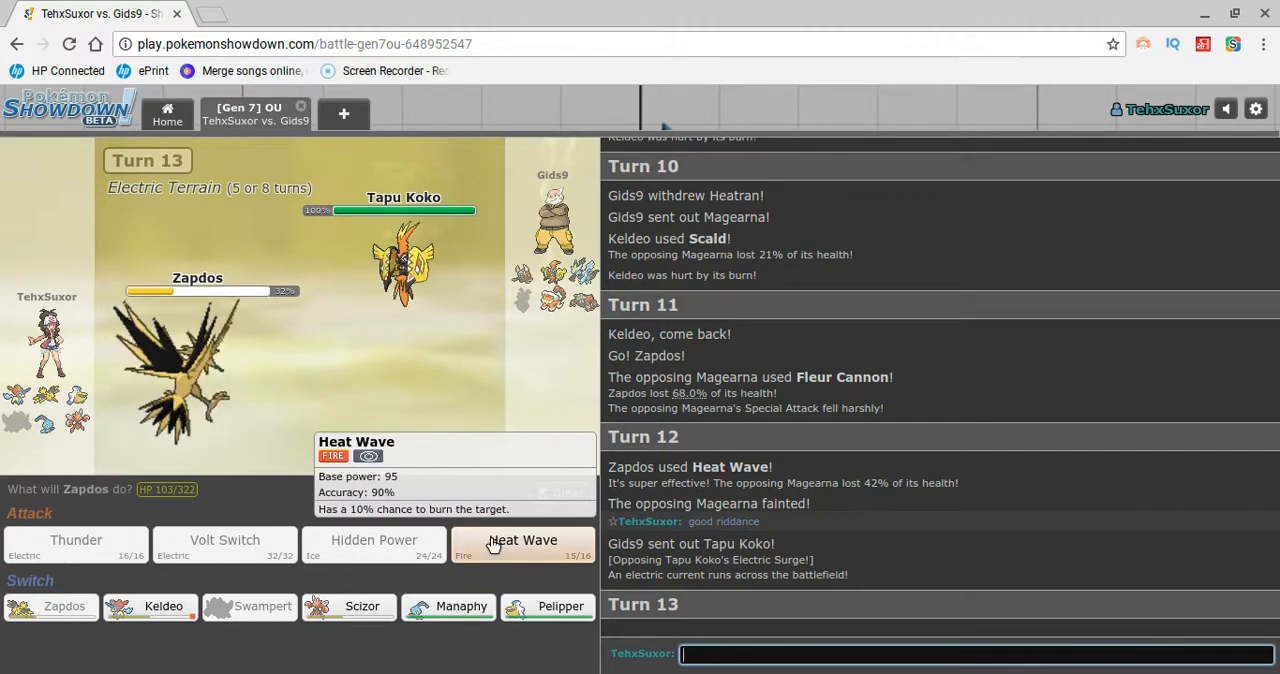
{"action": "left_click", "coordinate": [522, 540]}
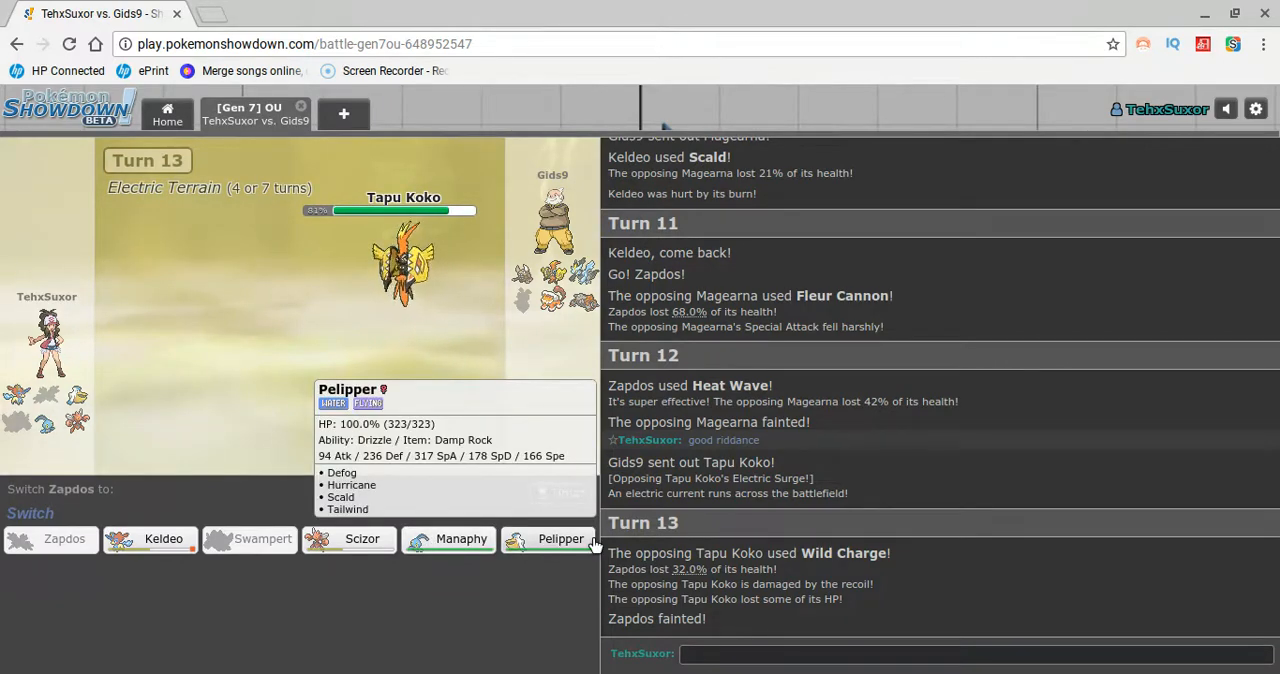
{"action": "left_click", "coordinate": [360, 540]}
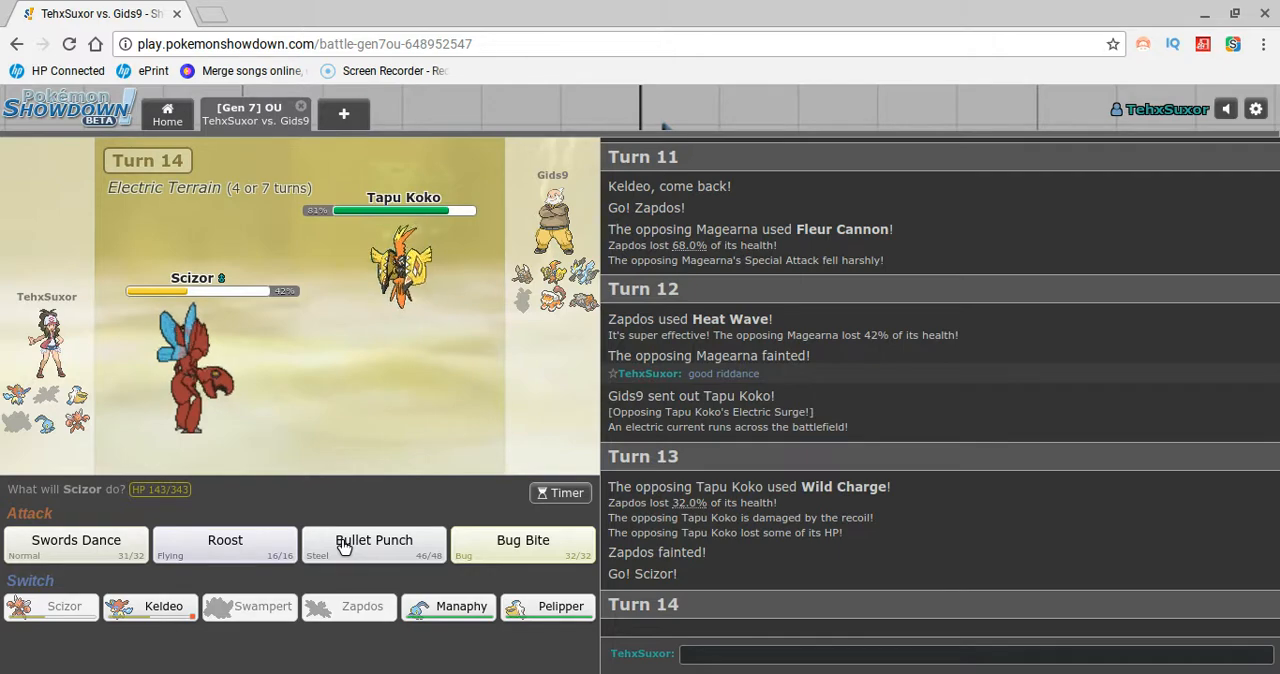
{"action": "mouse_move", "coordinate": [170, 624]}
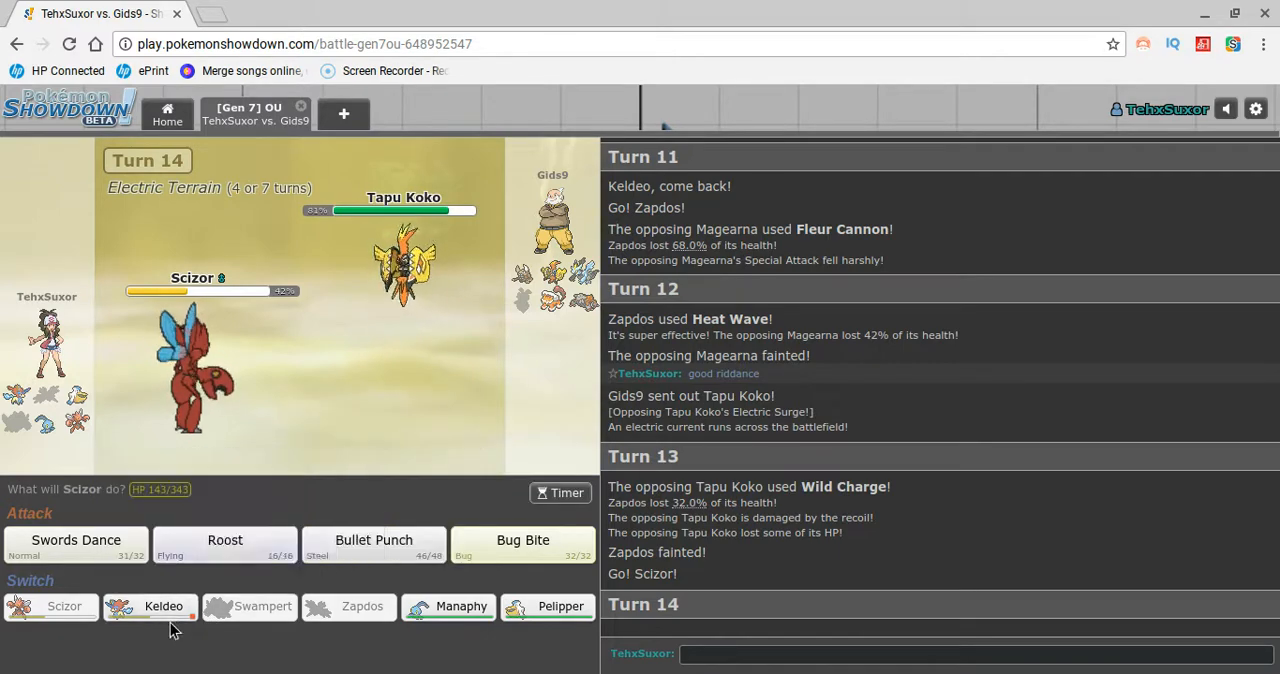
{"action": "mouse_move", "coordinate": [460, 606]}
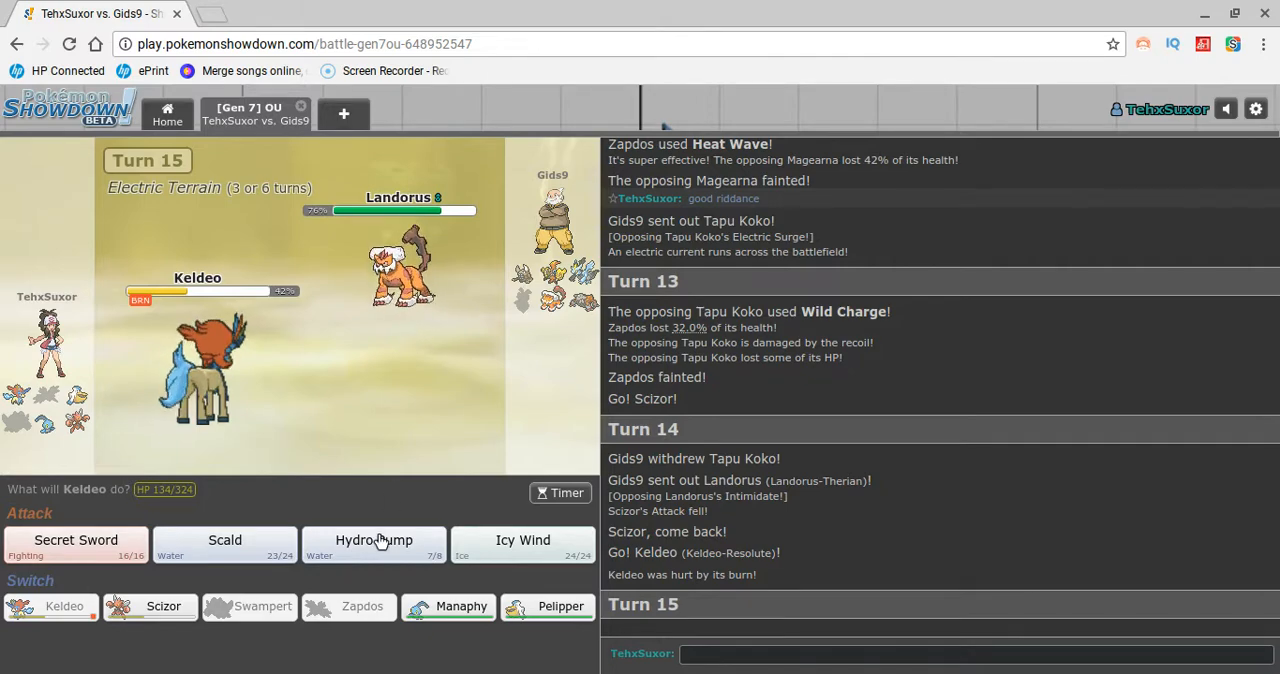
Hit Landorus with Keldeo's Hydro Pump and send short chat lines 'wh' and '-sho'.
{"action": "left_click", "coordinate": [374, 540]}
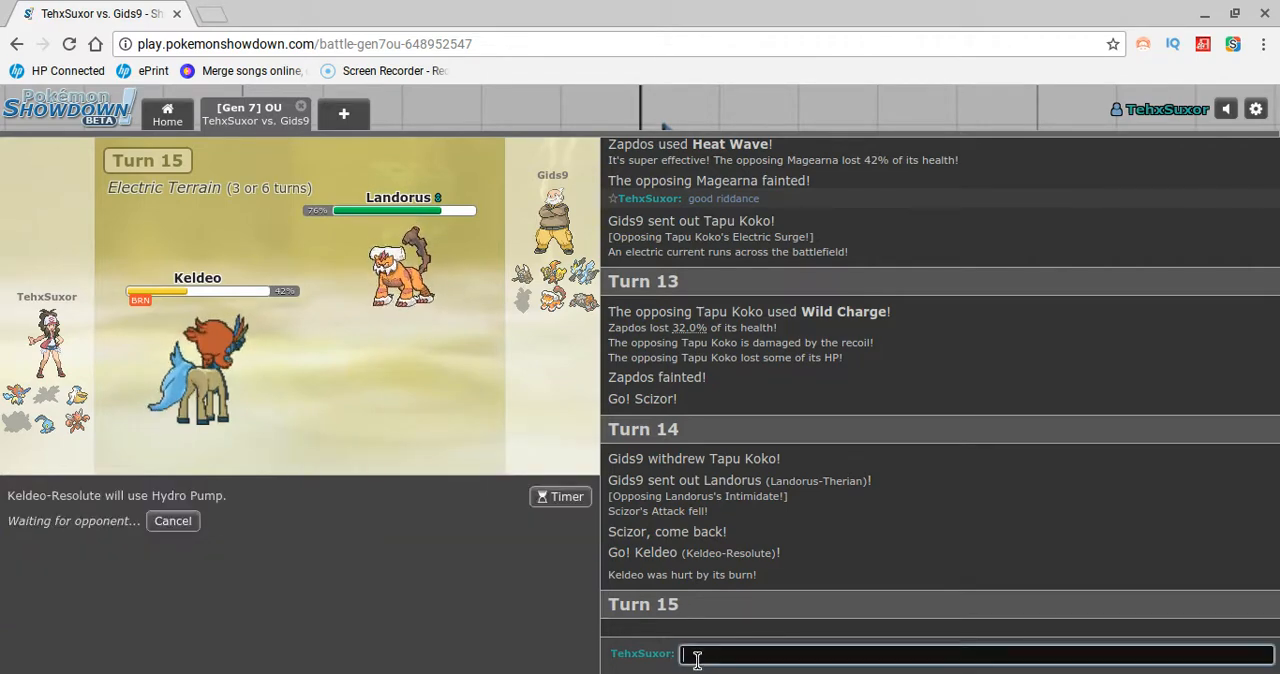
{"action": "type", "text": "w"}
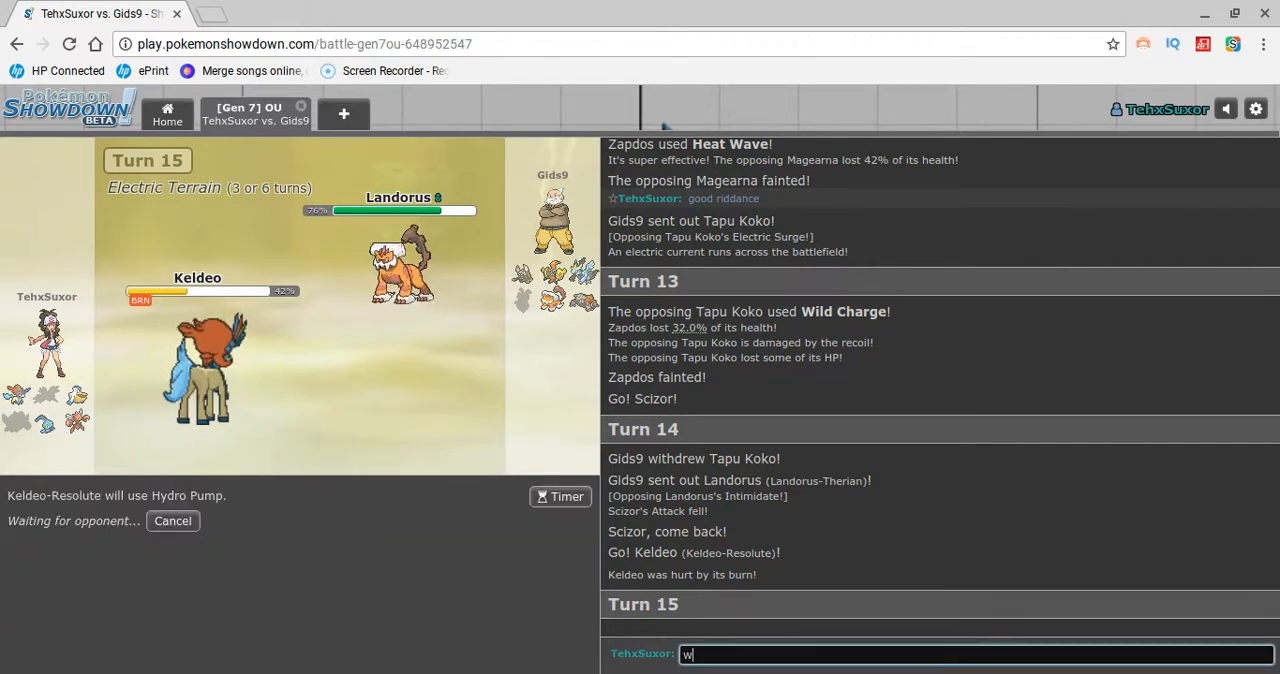
{"action": "type", "text": "hatis really good"}
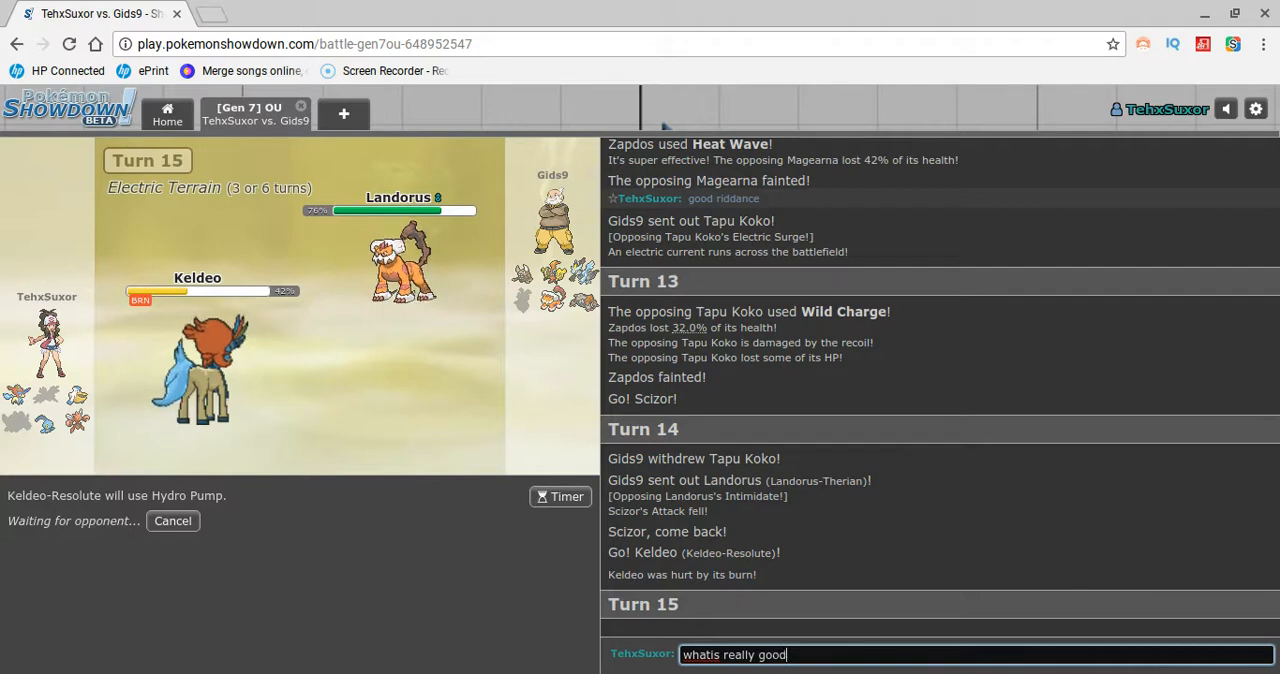
{"action": "key", "text": "Return"}
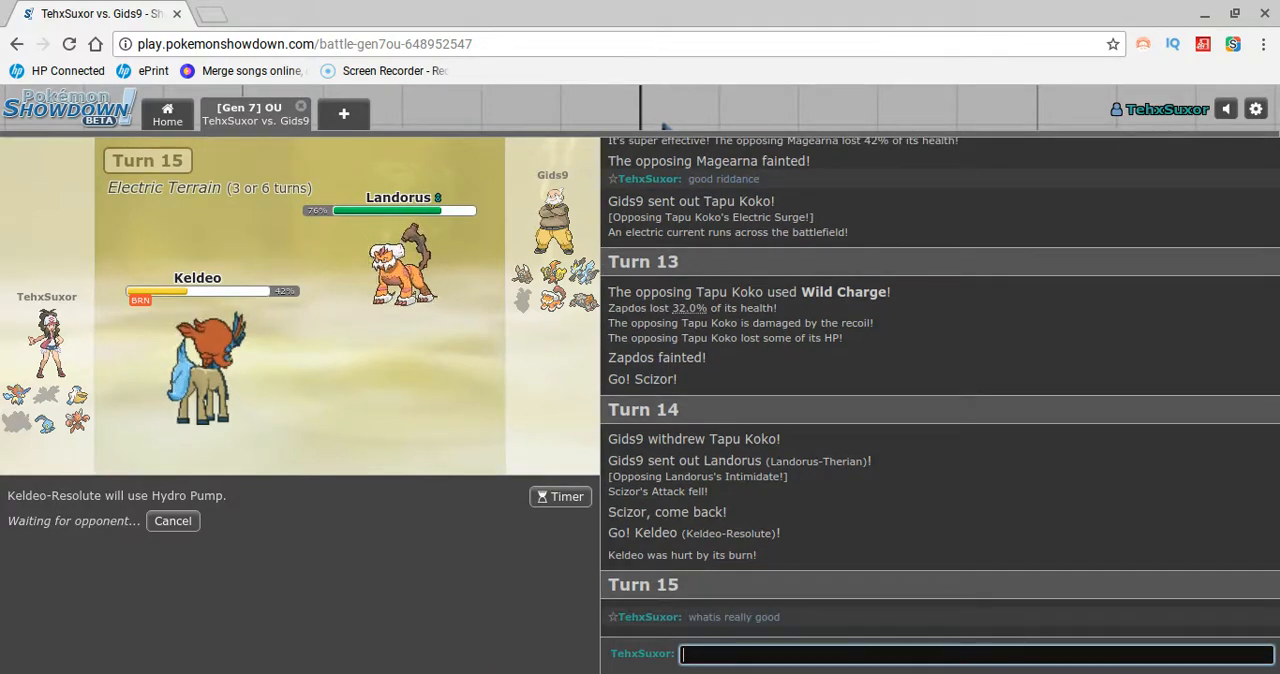
{"action": "type", "text": "-sho"}
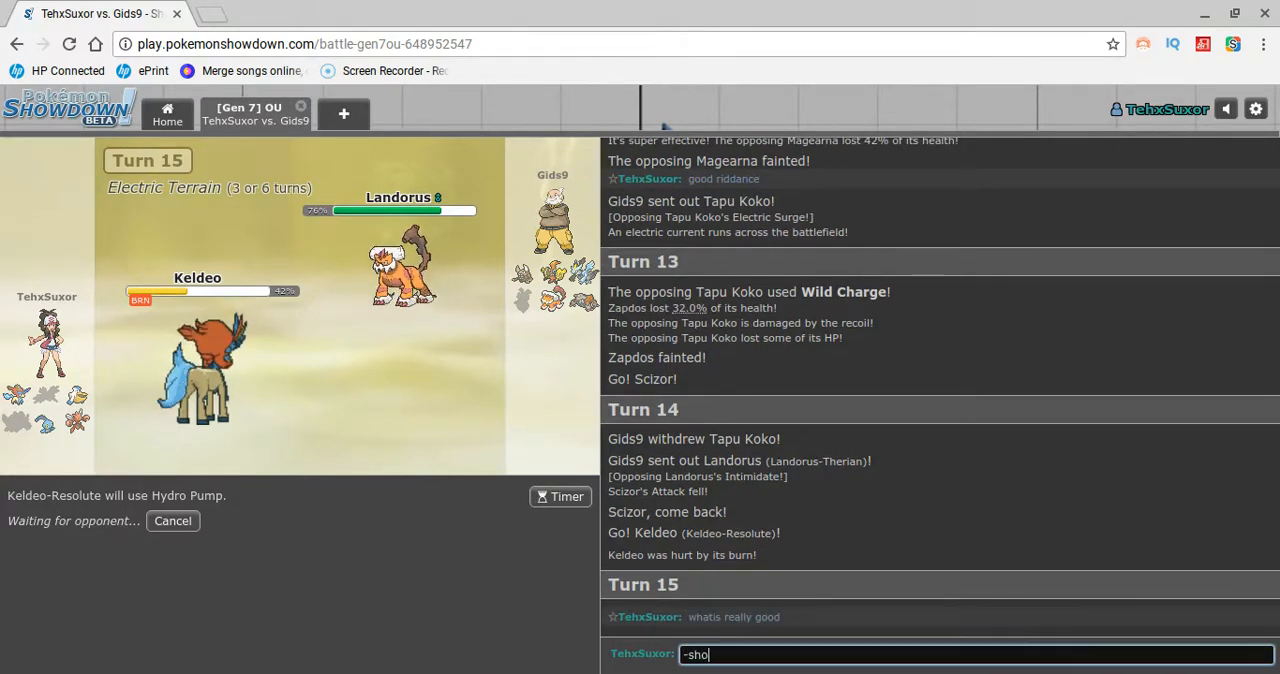
{"action": "key", "text": "Return"}
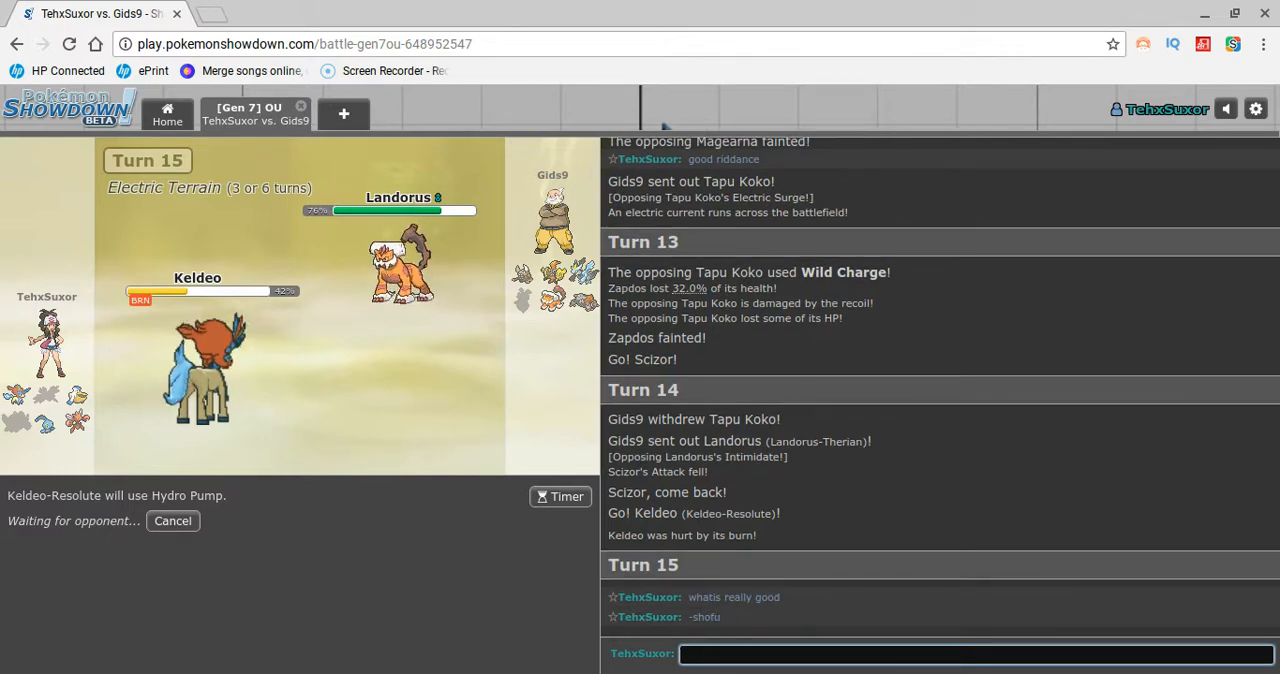
Post 'where are your switvh ins' in battle chat followed by the signature '-joey'.
{"action": "type", "text": "where"}
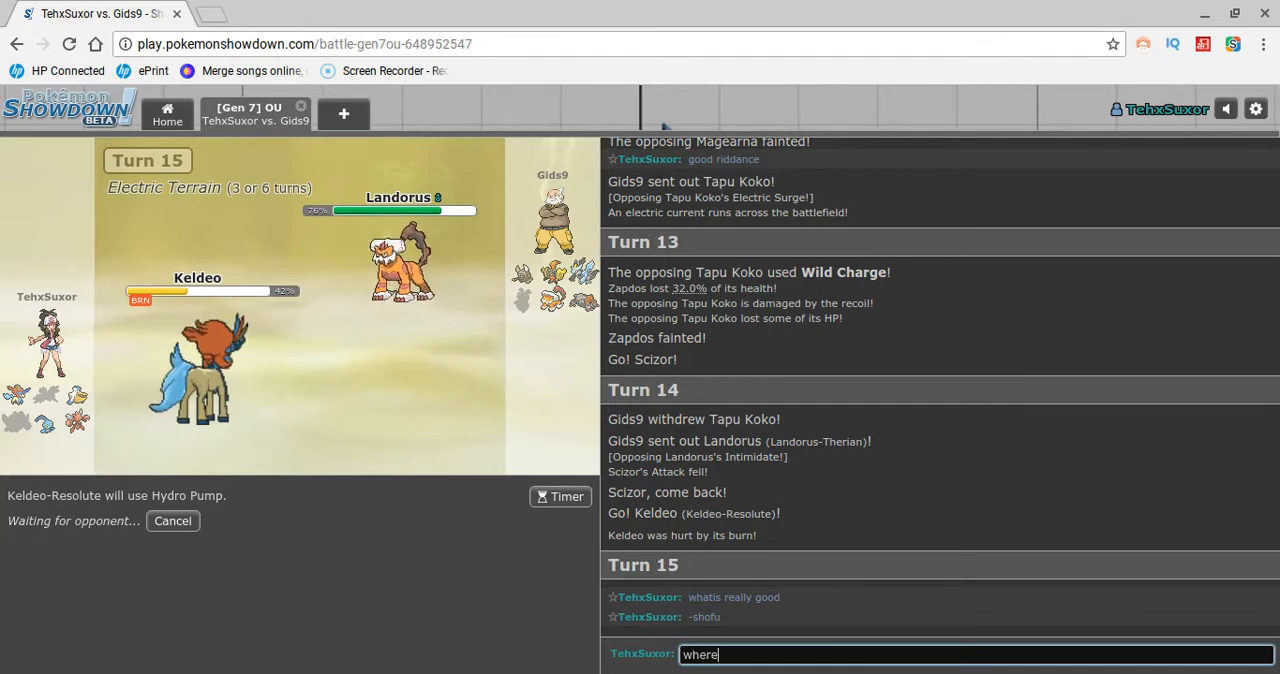
{"action": "type", "text": "are your"}
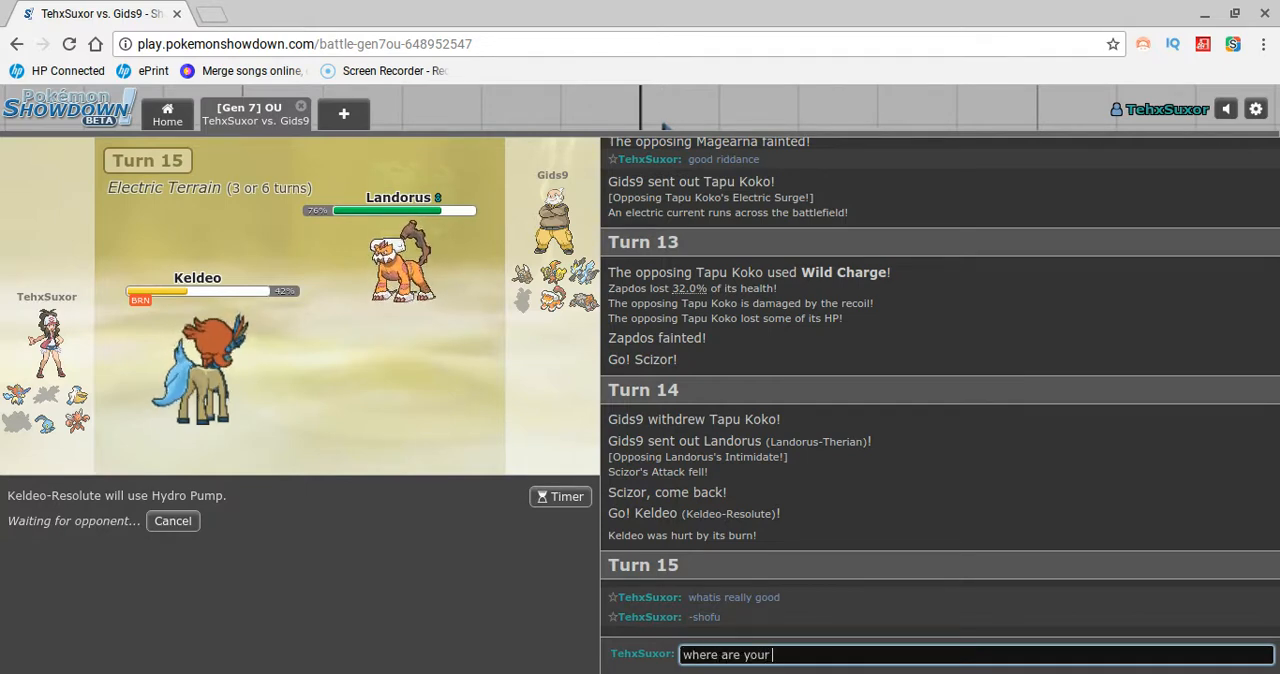
{"action": "type", "text": "switvh i"}
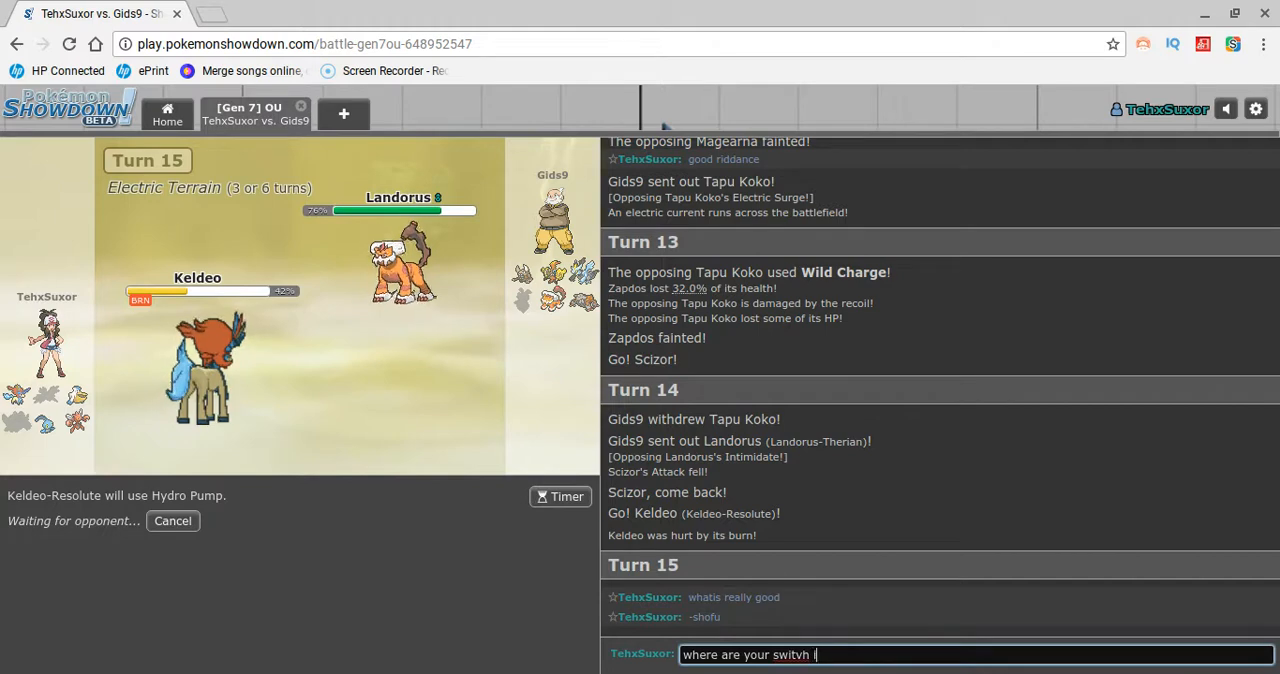
{"action": "type", "text": "ns"}
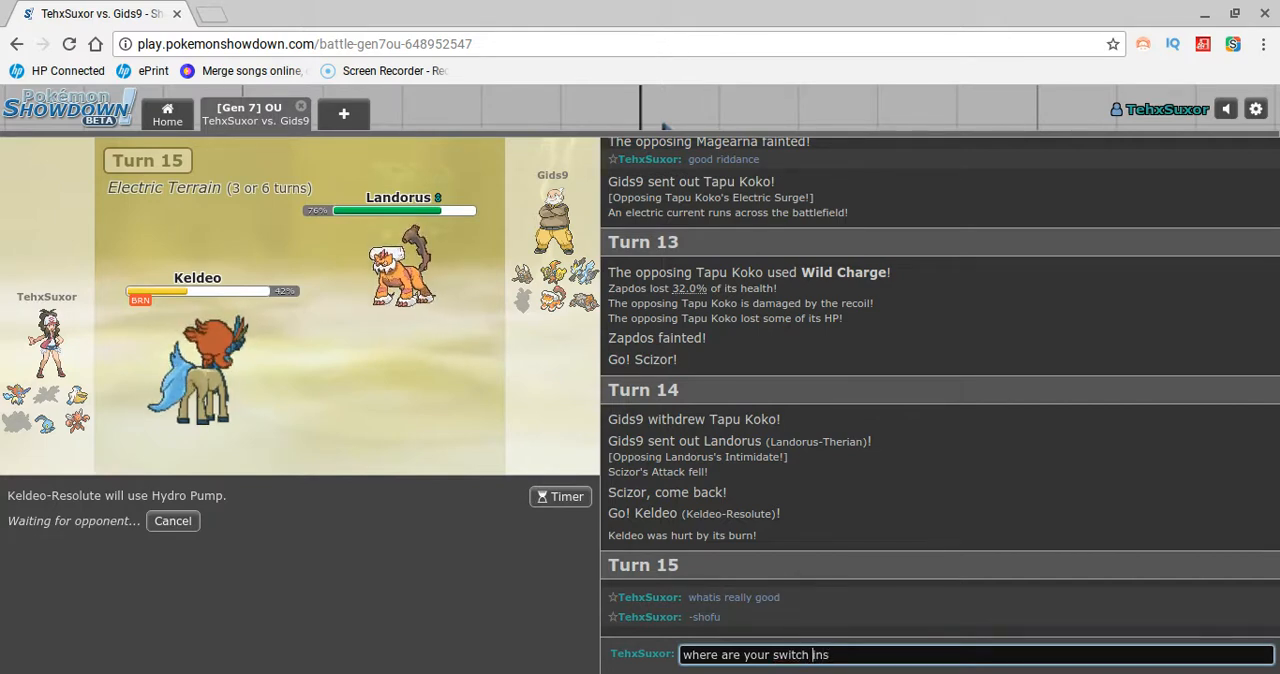
{"action": "key", "text": "Return"}
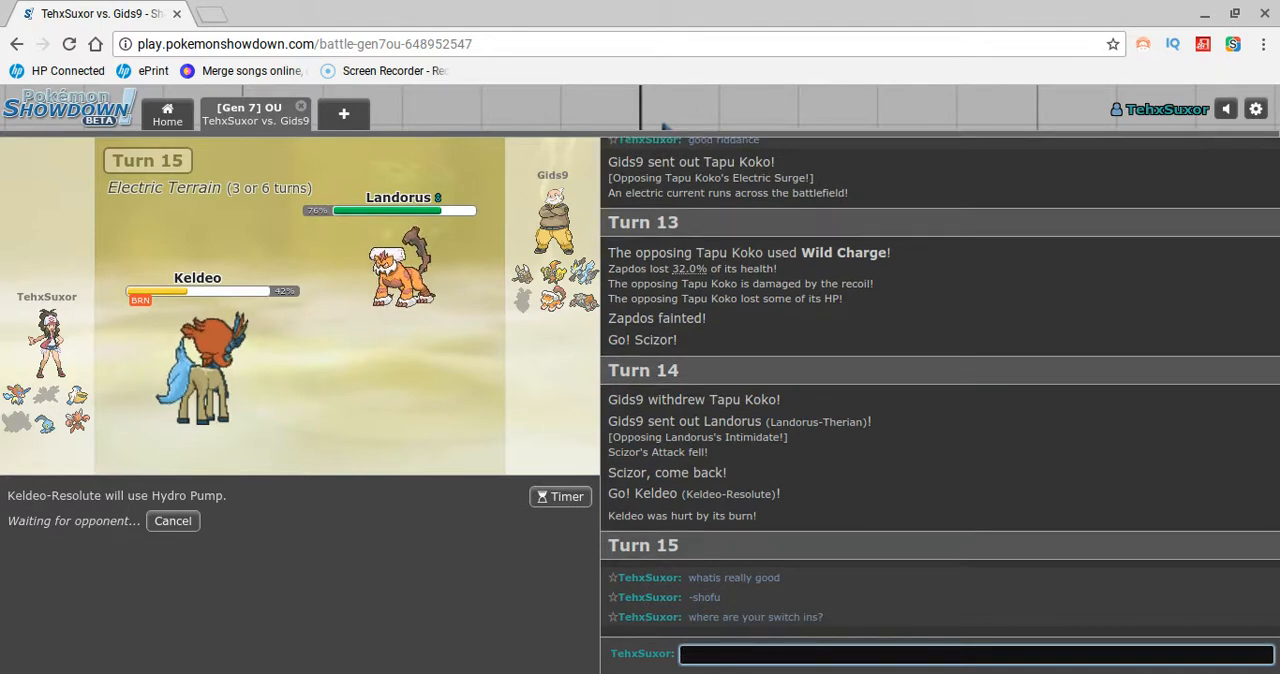
{"action": "type", "text": "-joey"}
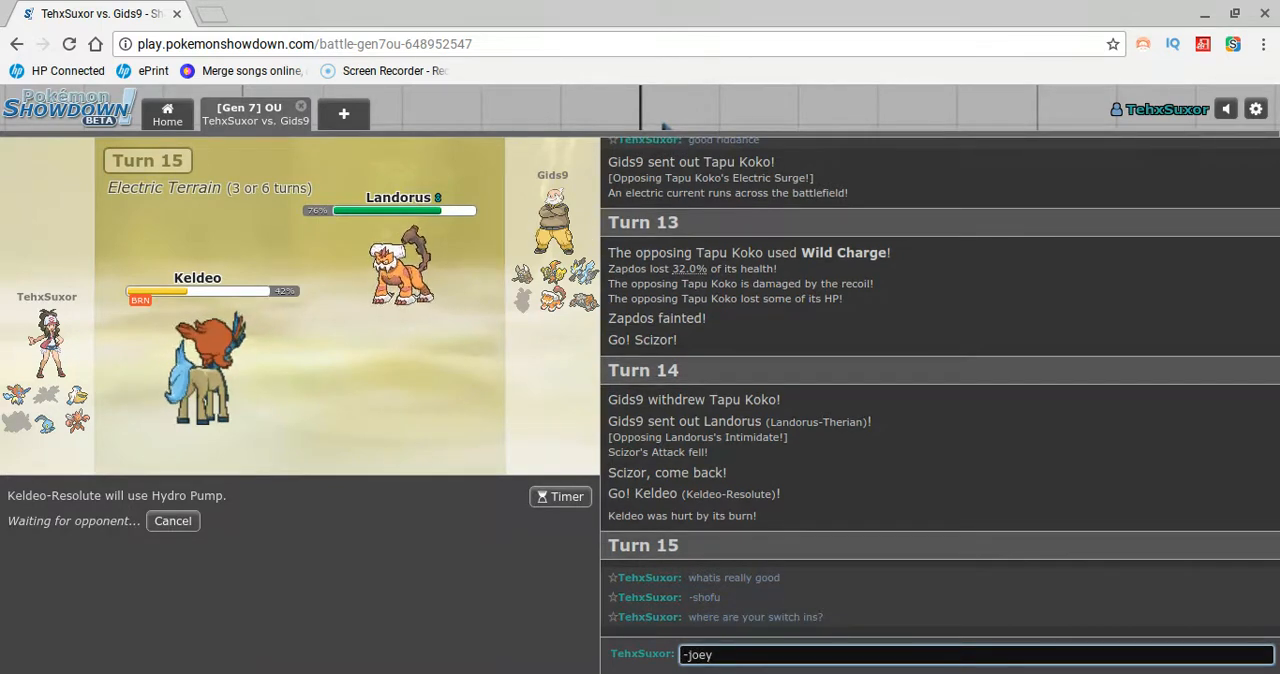
{"action": "key", "text": "Return"}
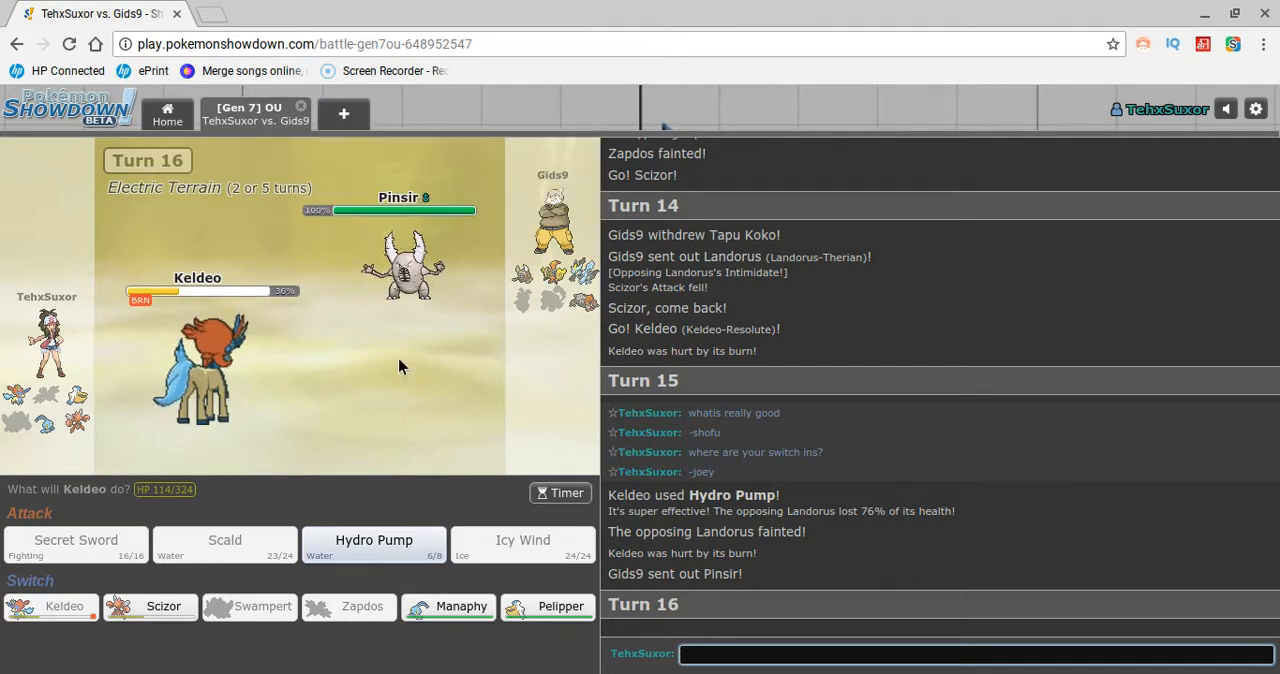
{"action": "mouse_move", "coordinate": [404, 260]}
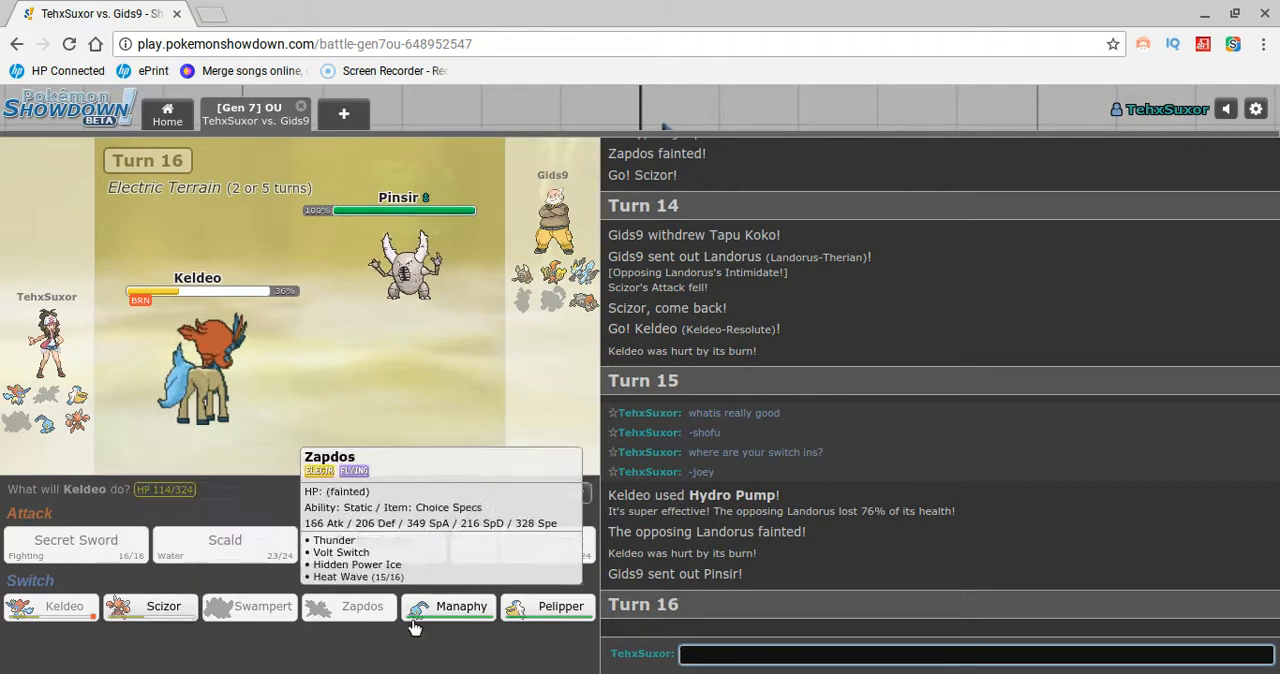
{"action": "mouse_move", "coordinate": [560, 606]}
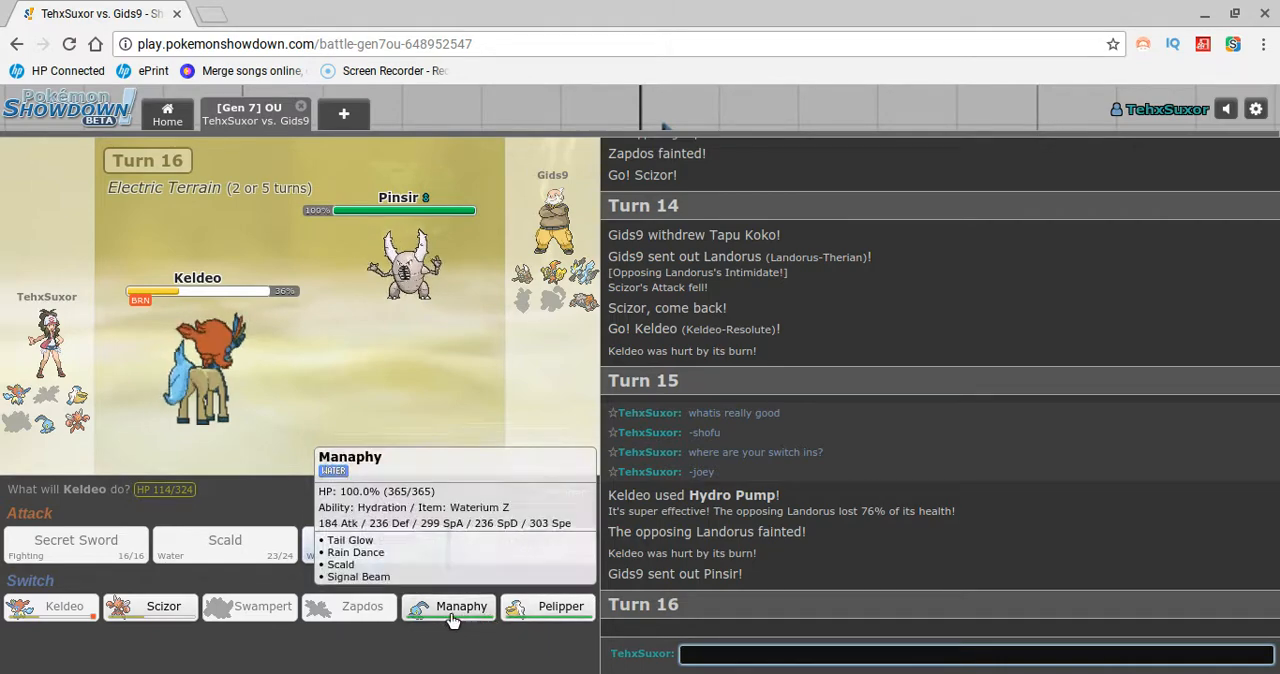
Switch Keldeo out for Pelipper against the opposing Pinsir.
{"action": "left_click", "coordinate": [460, 606]}
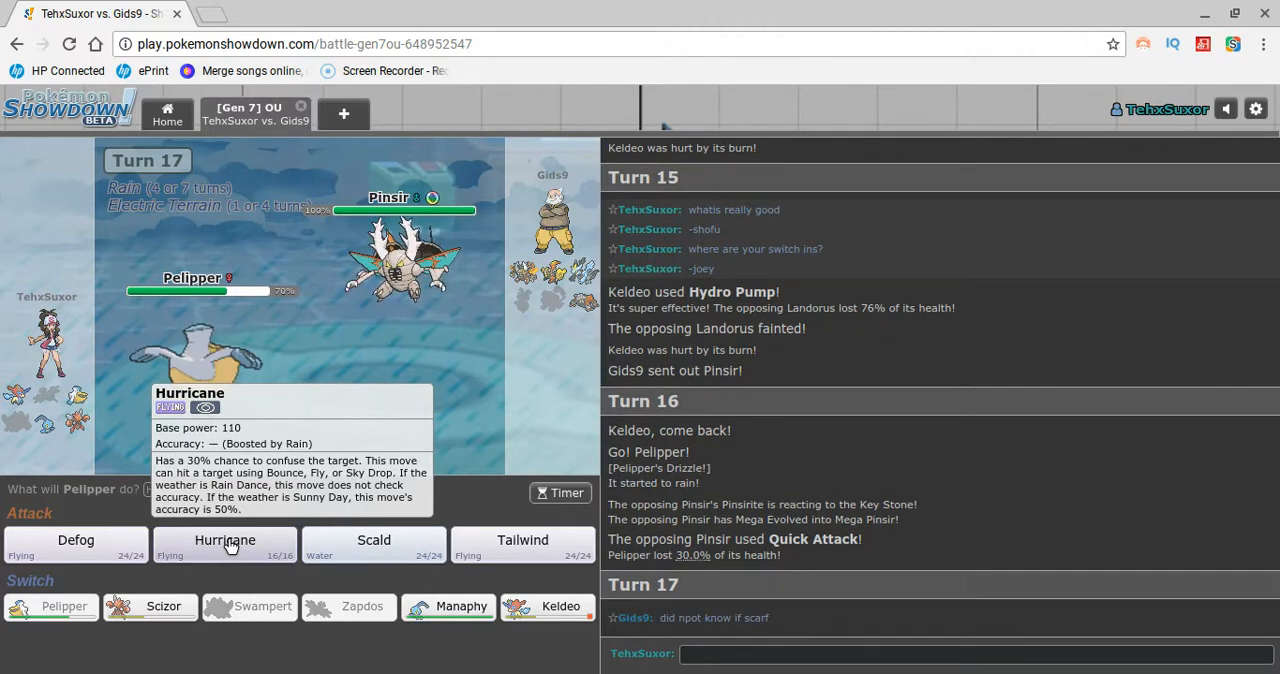
Knock out Mega Pinsir with Pelipper's Hurricane and write 'you sav' in chat.
{"action": "left_click", "coordinate": [224, 540]}
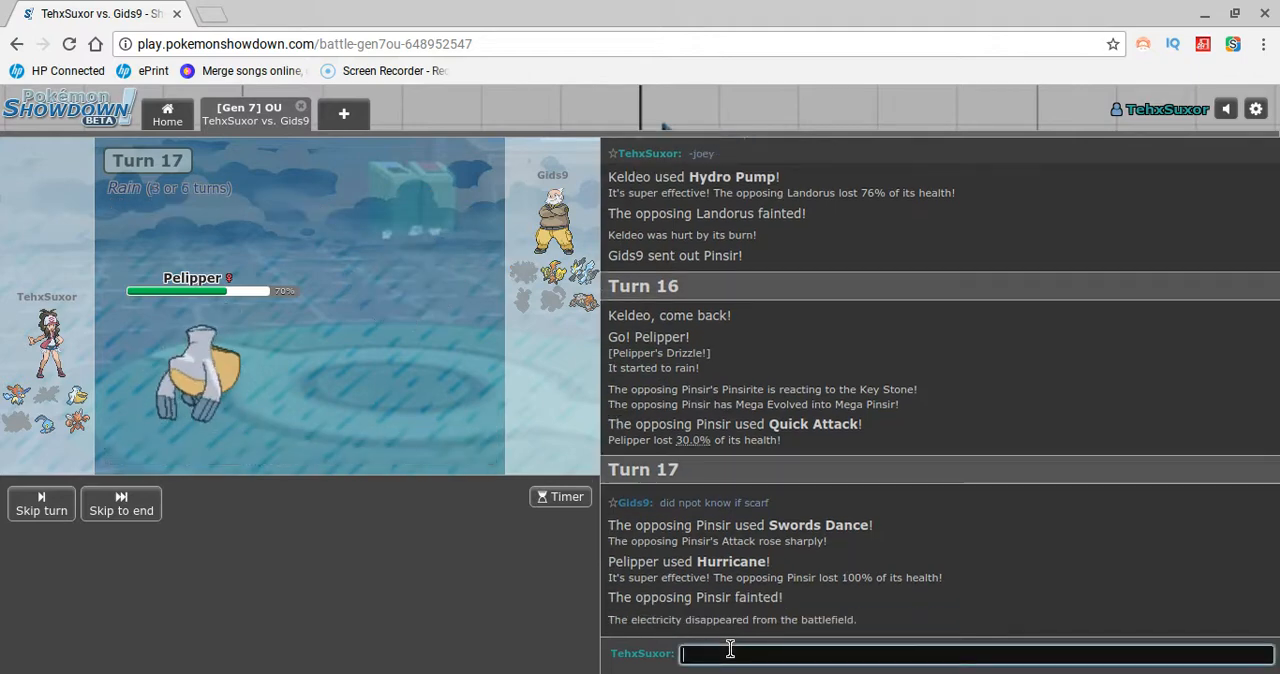
{"action": "type", "text": "you sav"}
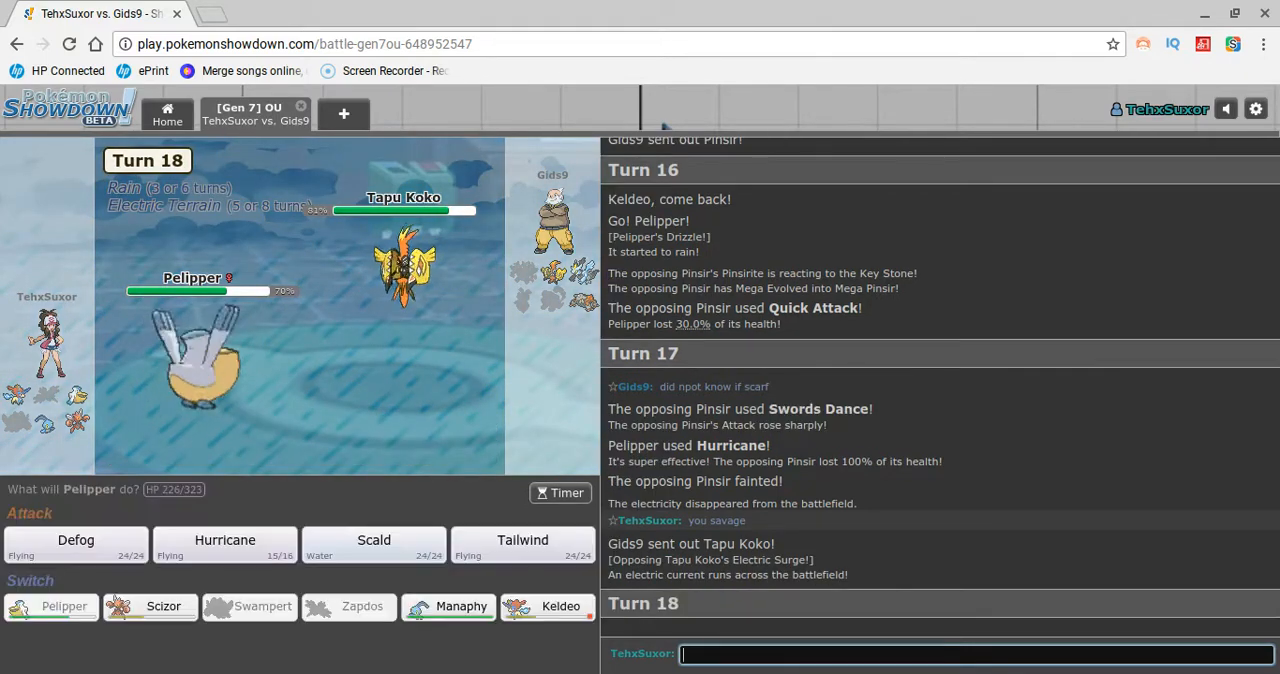
{"action": "mouse_move", "coordinate": [224, 544]}
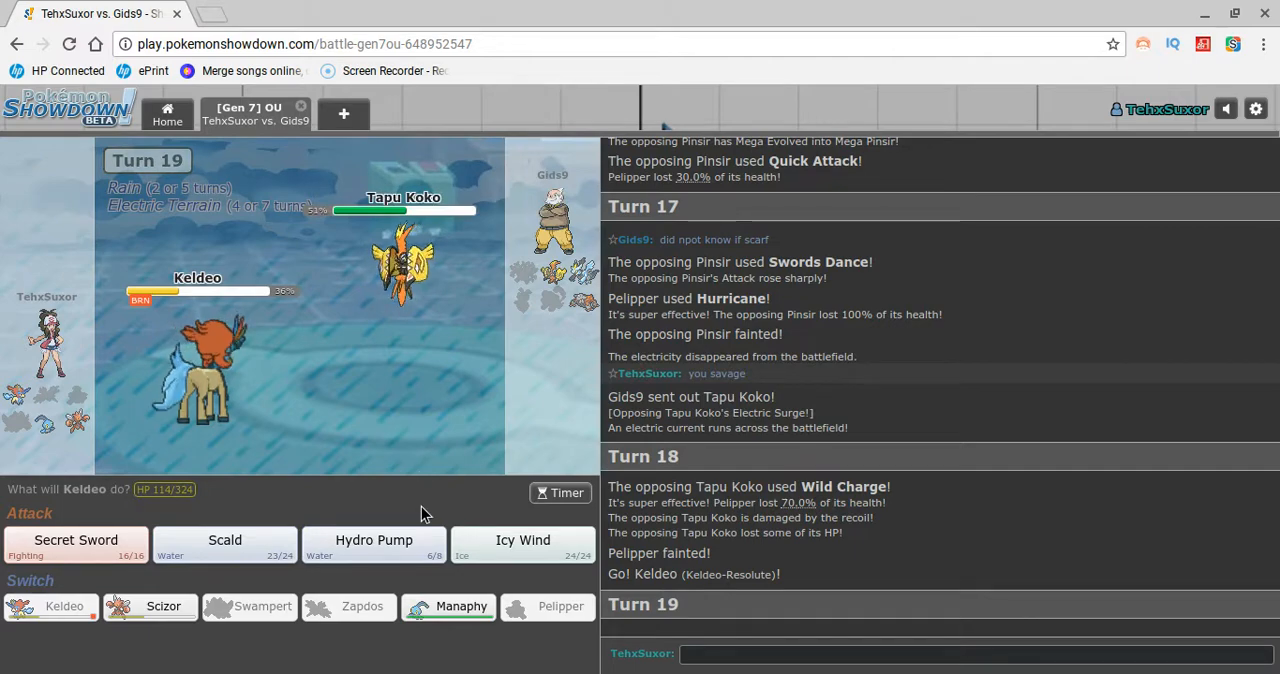
{"action": "mouse_move", "coordinate": [372, 544]}
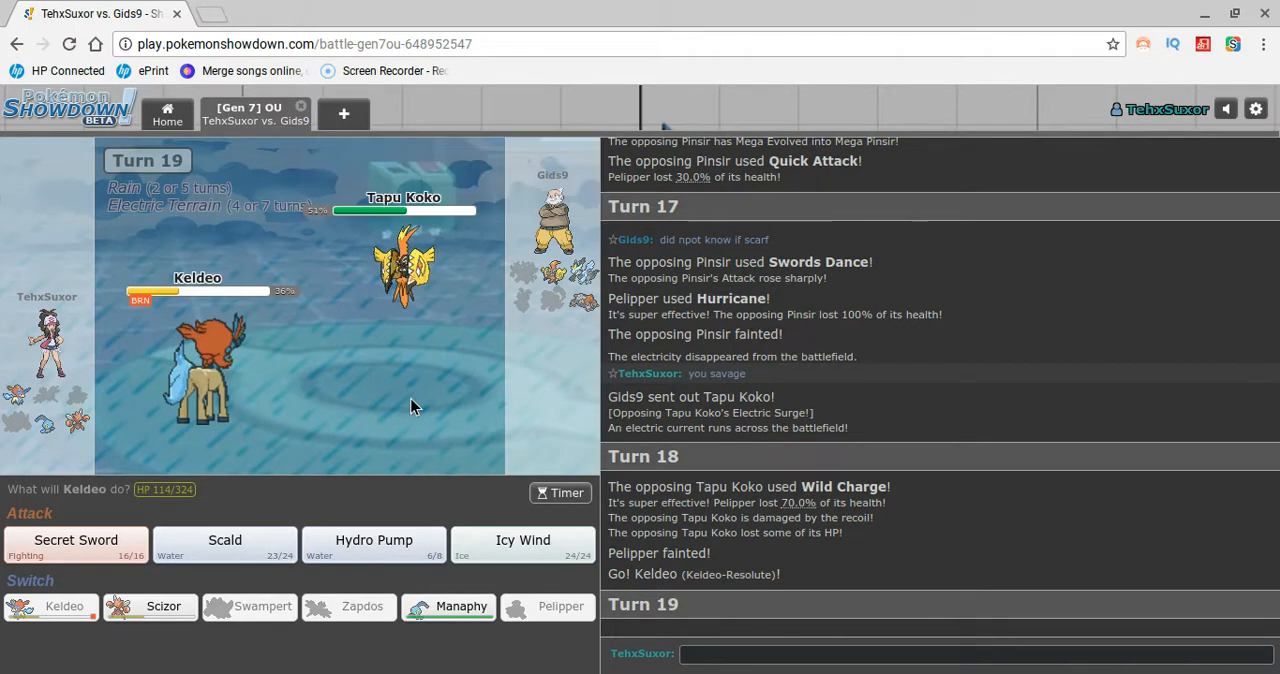
{"action": "mouse_move", "coordinate": [374, 544]}
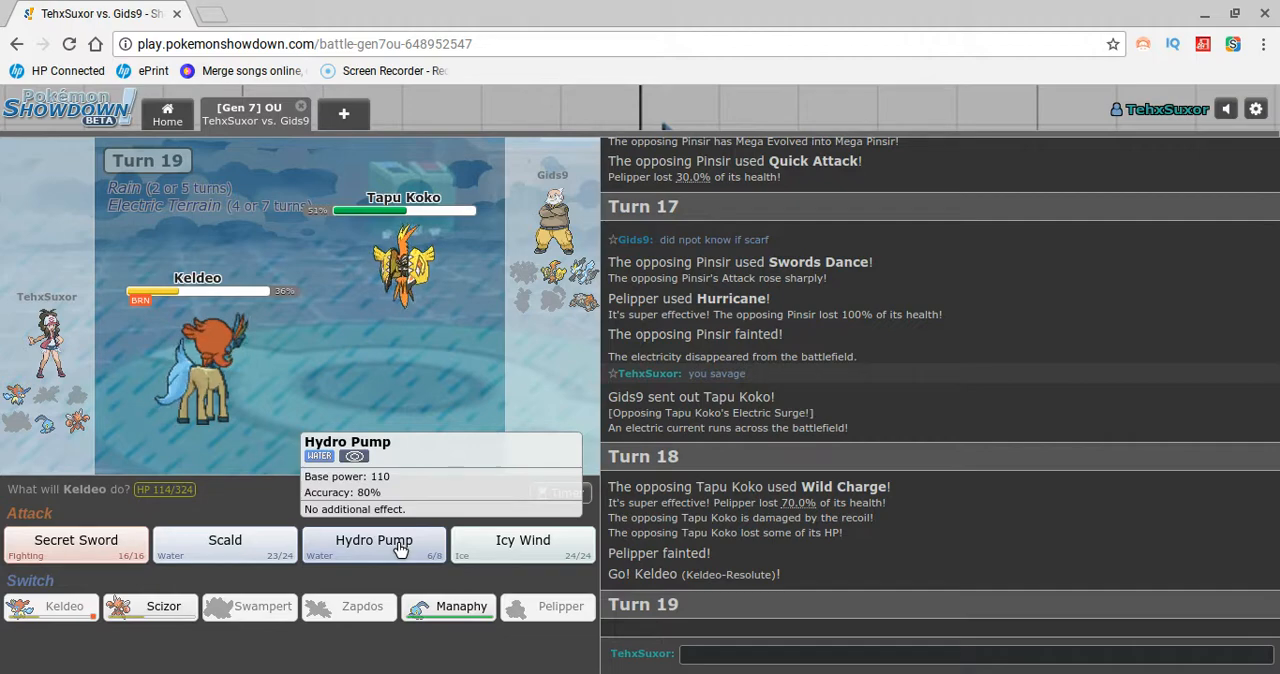
Have Keldeo attack Tapu Koko with Hydro Pump on turn 19.
{"action": "left_click", "coordinate": [374, 540]}
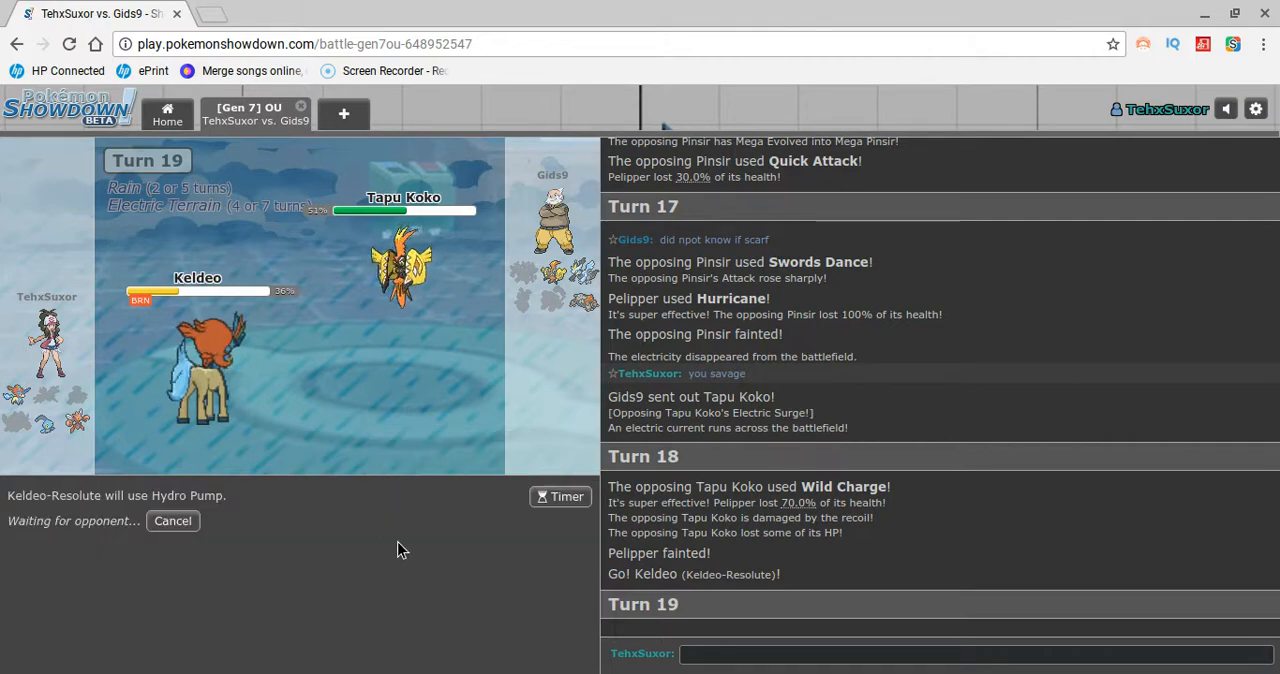
{"action": "mouse_move", "coordinate": [332, 516]}
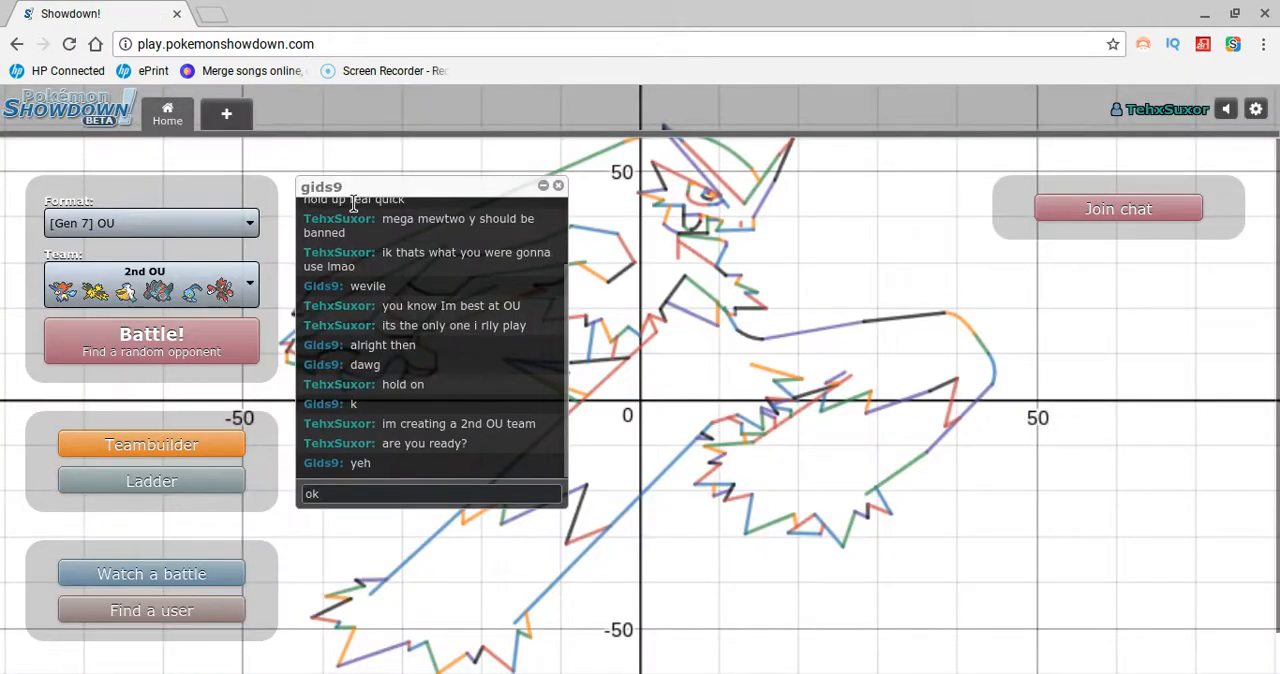
{"action": "left_click", "coordinate": [430, 492]}
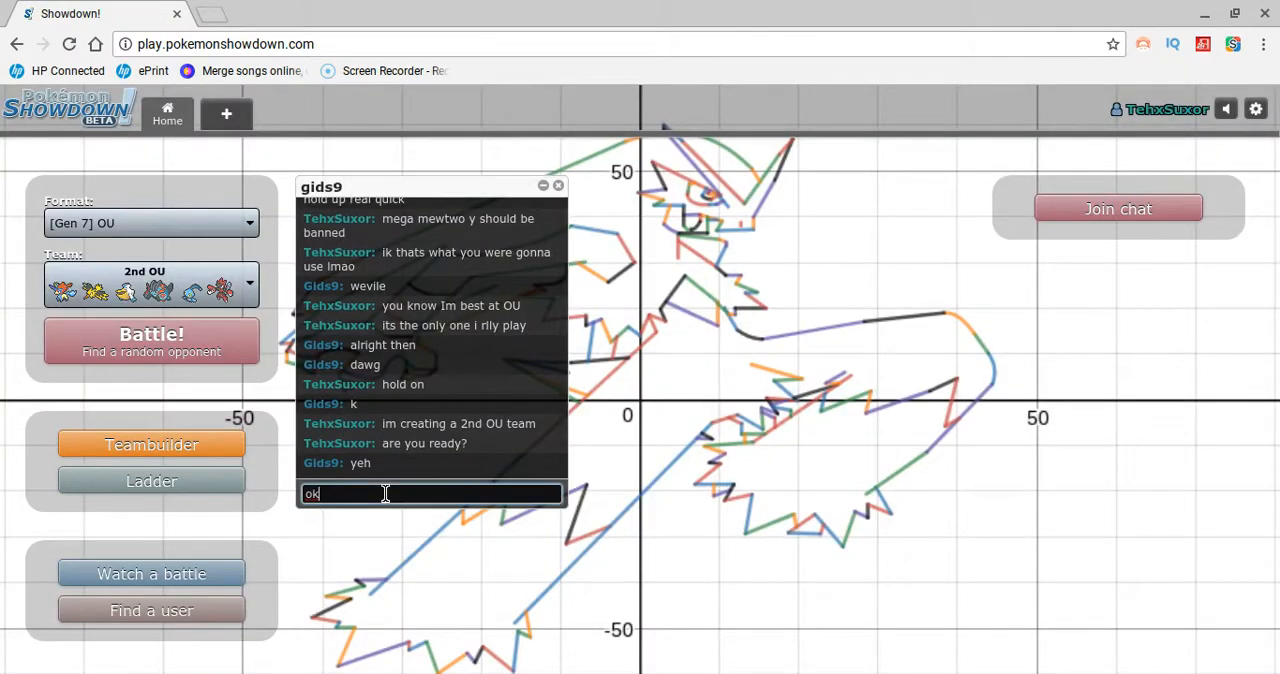
{"action": "key", "text": "Return"}
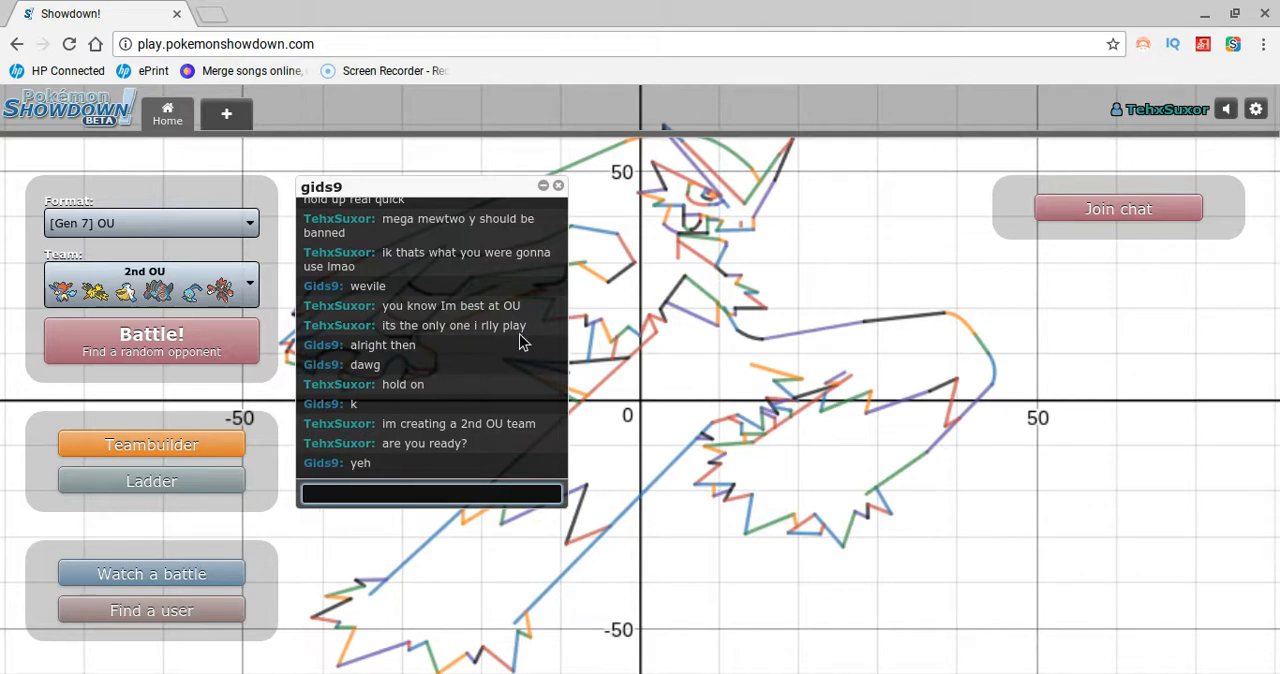
{"action": "left_click", "coordinate": [544, 186]}
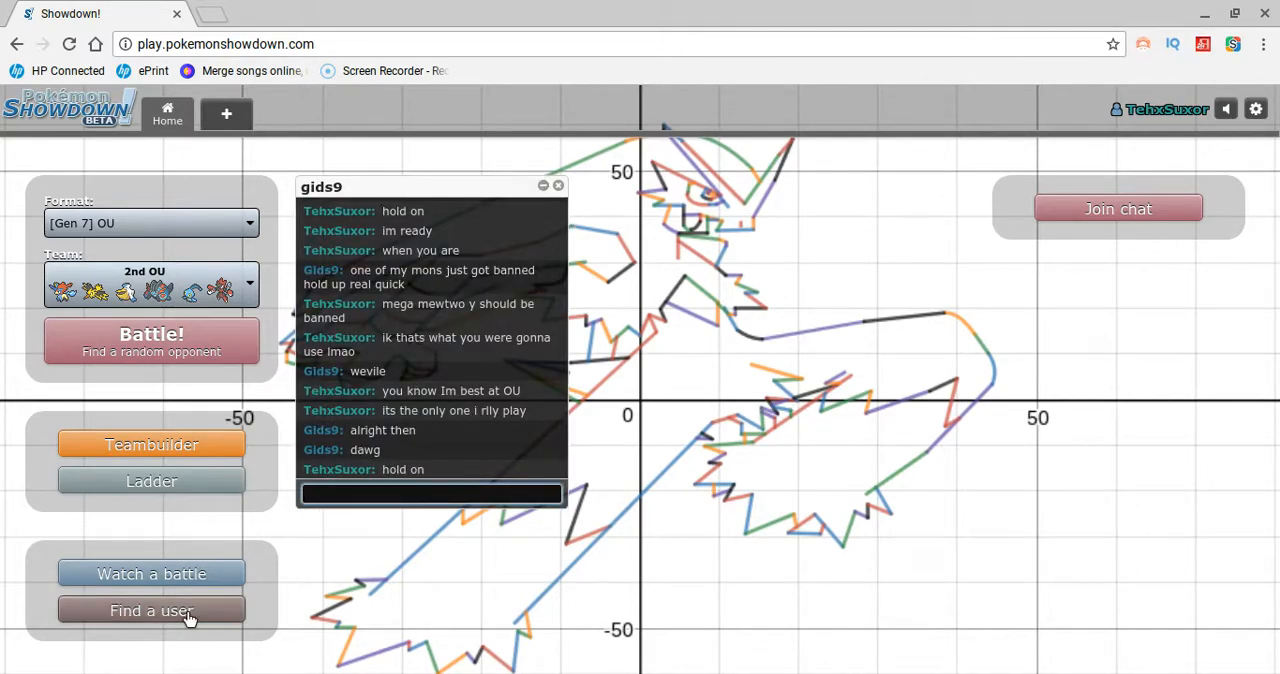
{"action": "left_click", "coordinate": [152, 610]}
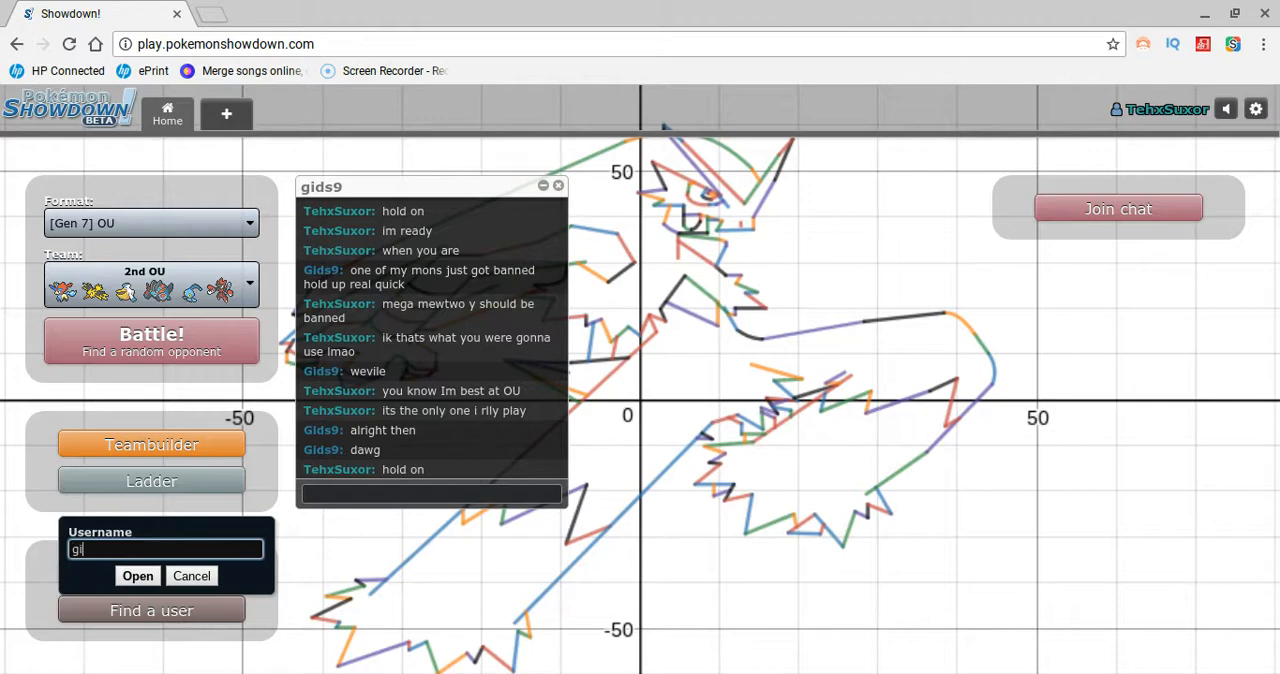
{"action": "type", "text": "ds9"}
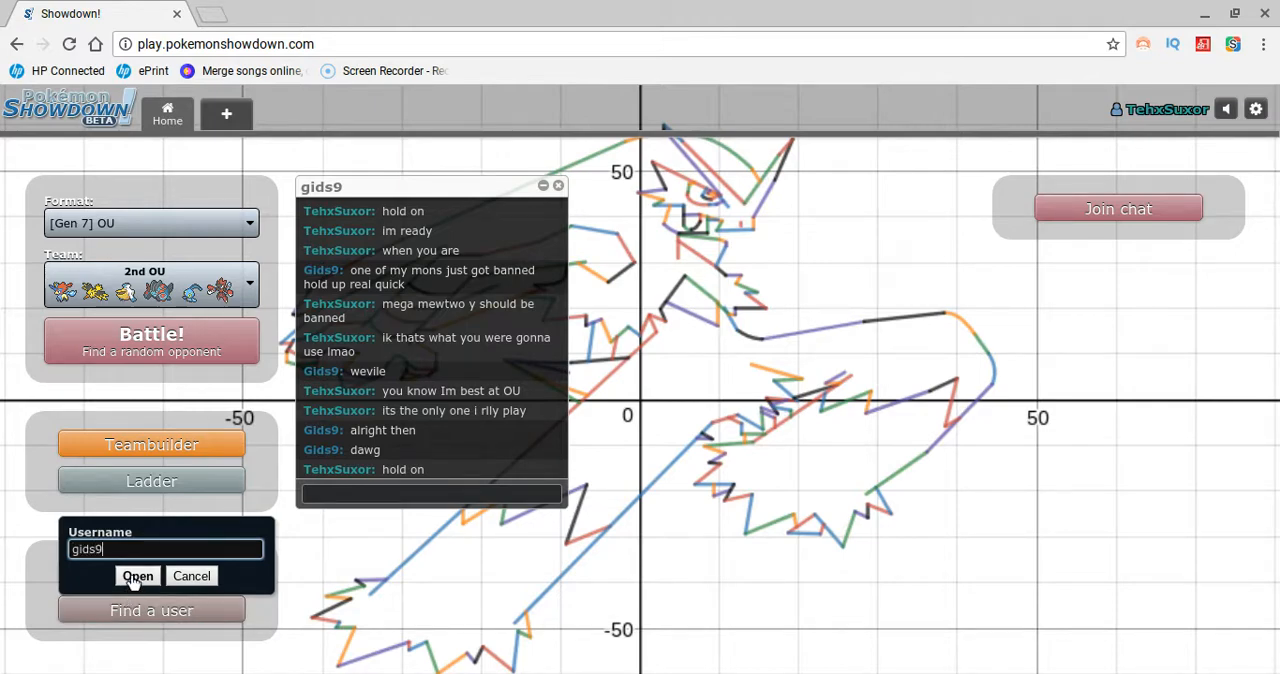
{"action": "left_click", "coordinate": [136, 576]}
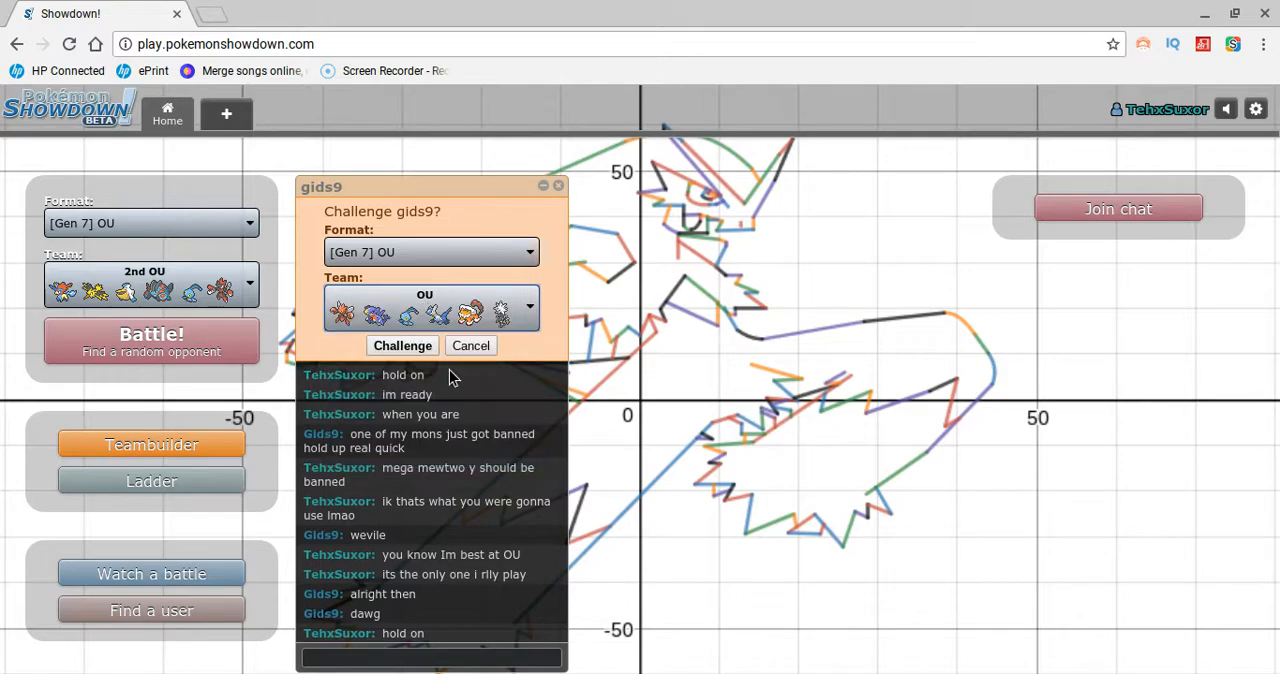
{"action": "left_click", "coordinate": [402, 344]}
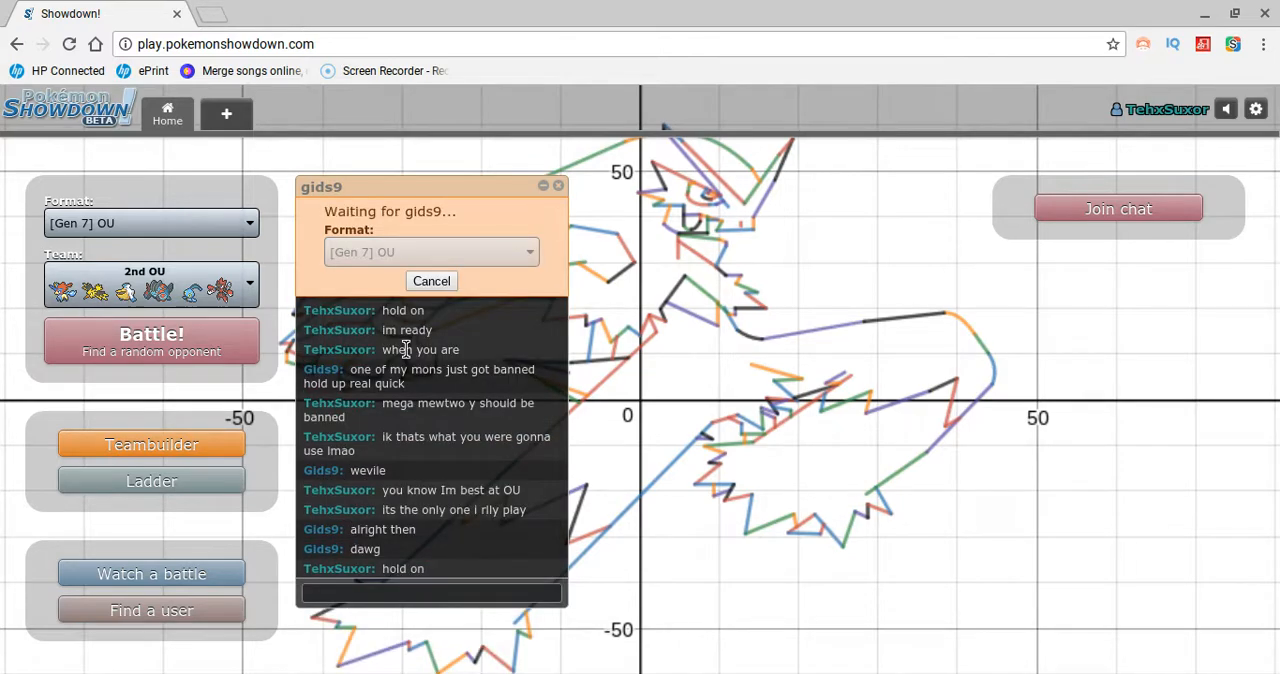